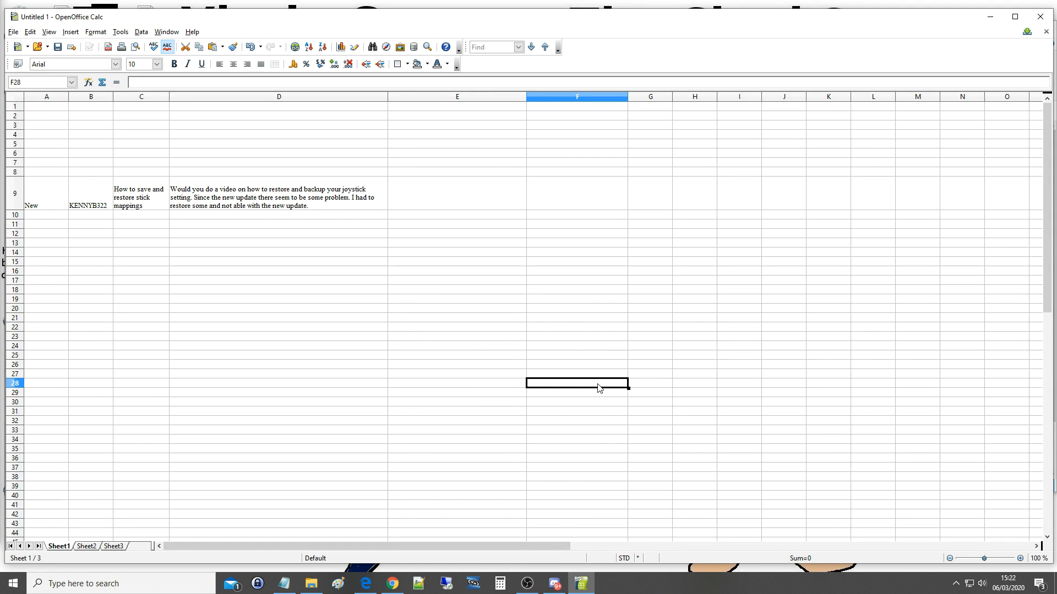
{"action": "mouse_move", "coordinate": [84, 202]}
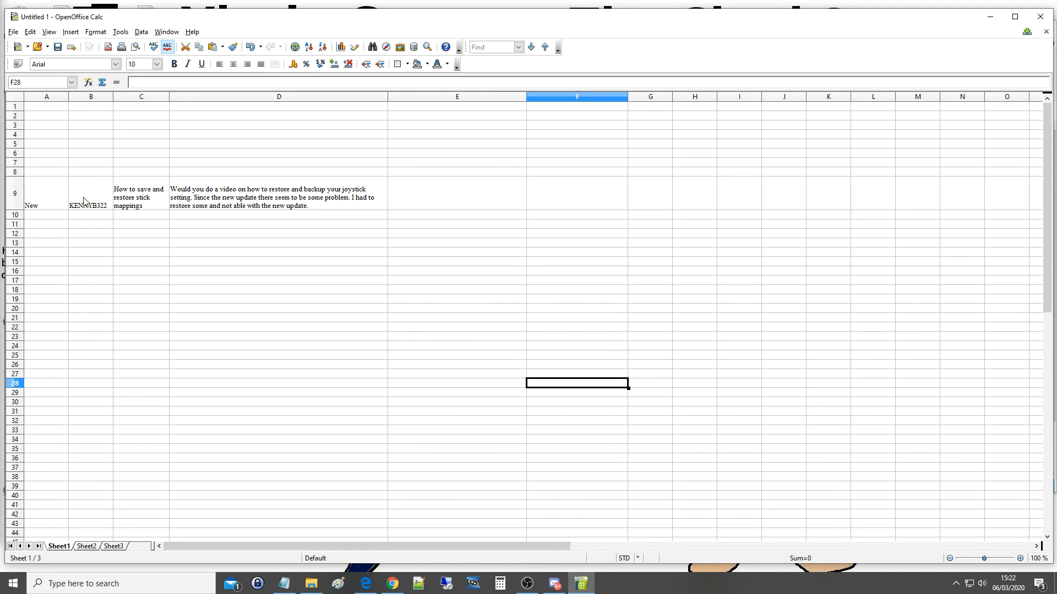
- Enter the labels a) in D16 and b) in D18 below the viewer's request
{"action": "left_click", "coordinate": [141, 197]}
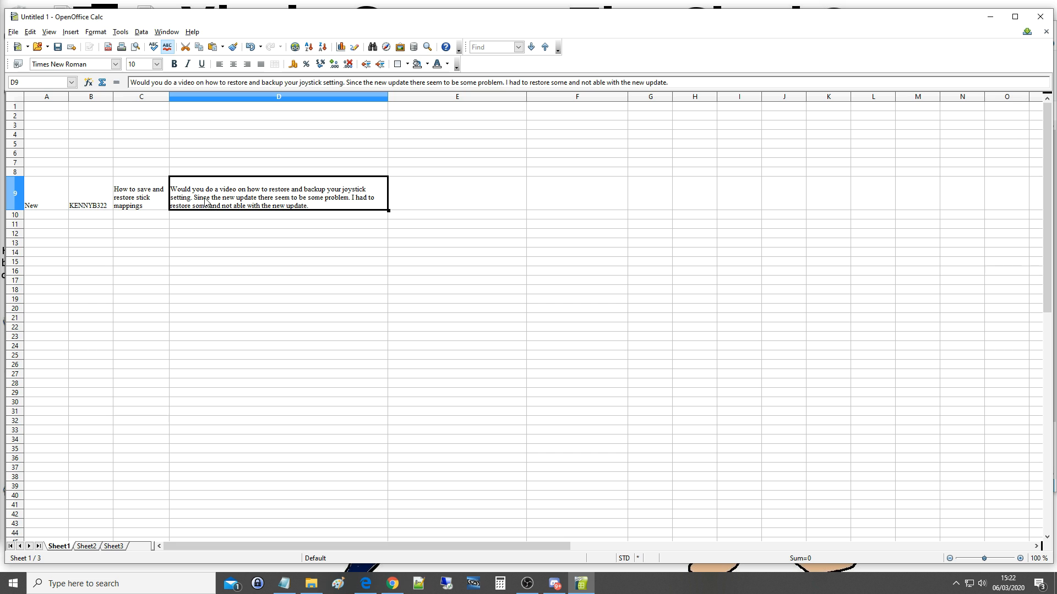
{"action": "mouse_move", "coordinate": [317, 201]}
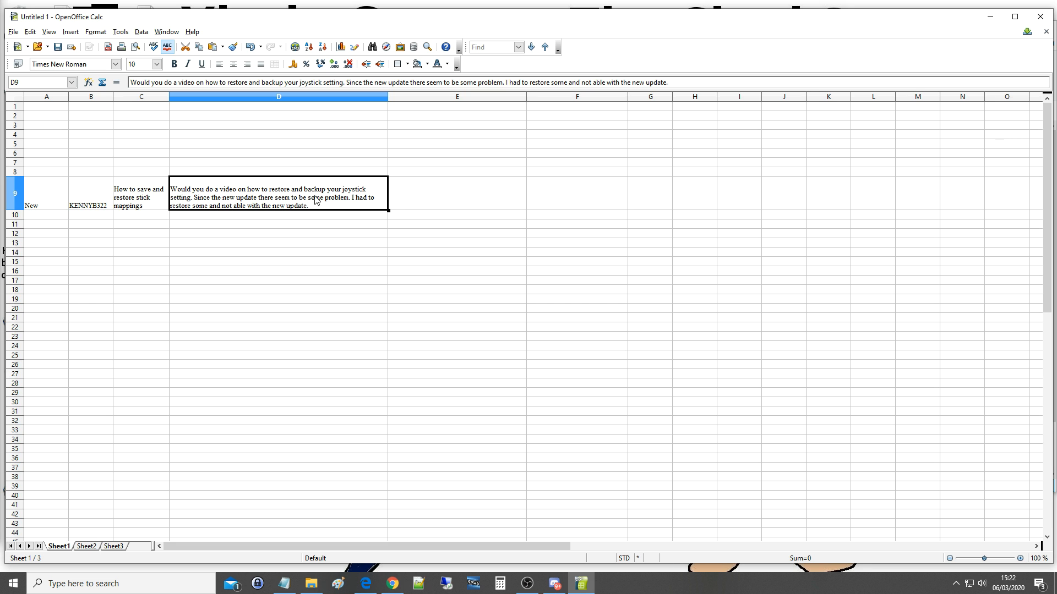
{"action": "mouse_move", "coordinate": [224, 211]}
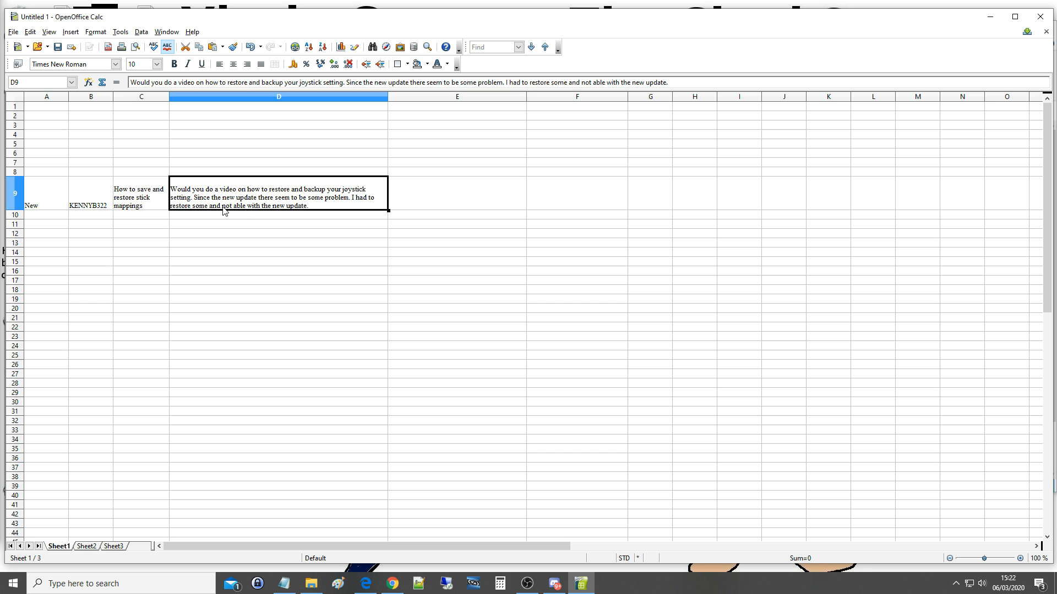
{"action": "mouse_move", "coordinate": [261, 280]}
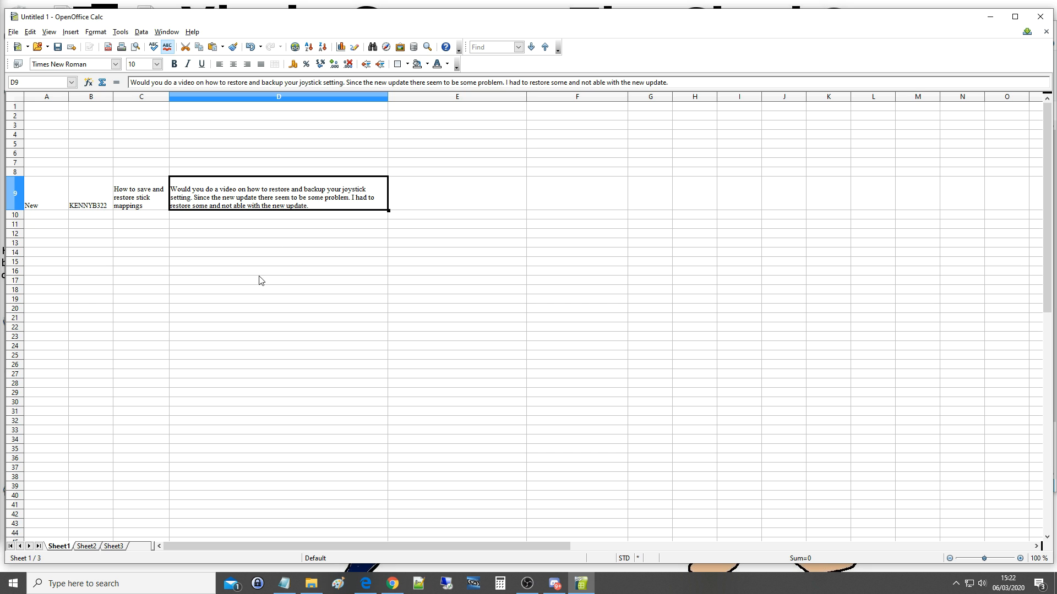
{"action": "left_click", "coordinate": [278, 271]}
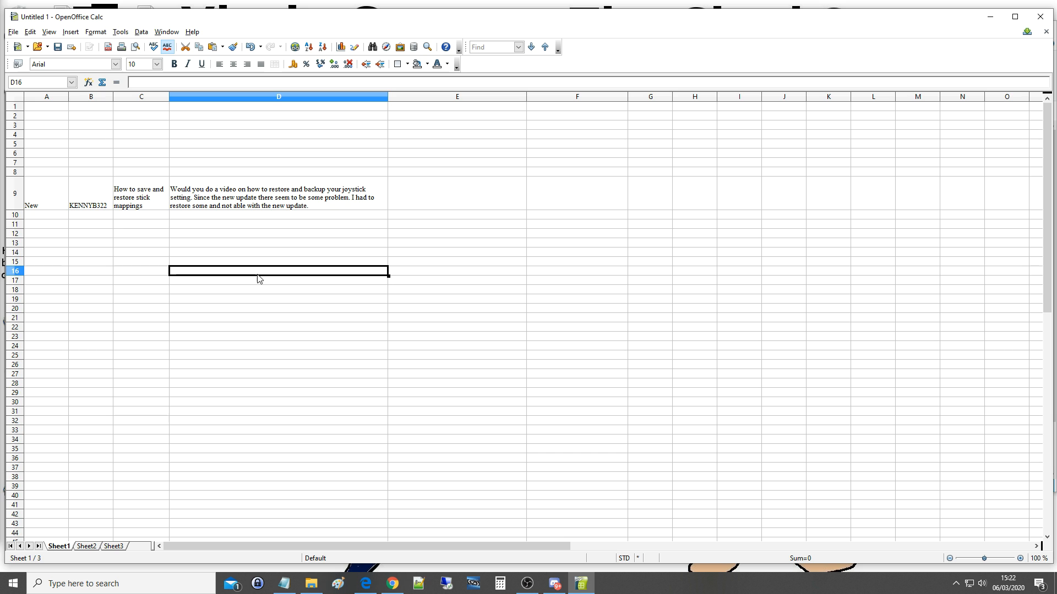
{"action": "mouse_move", "coordinate": [262, 276]}
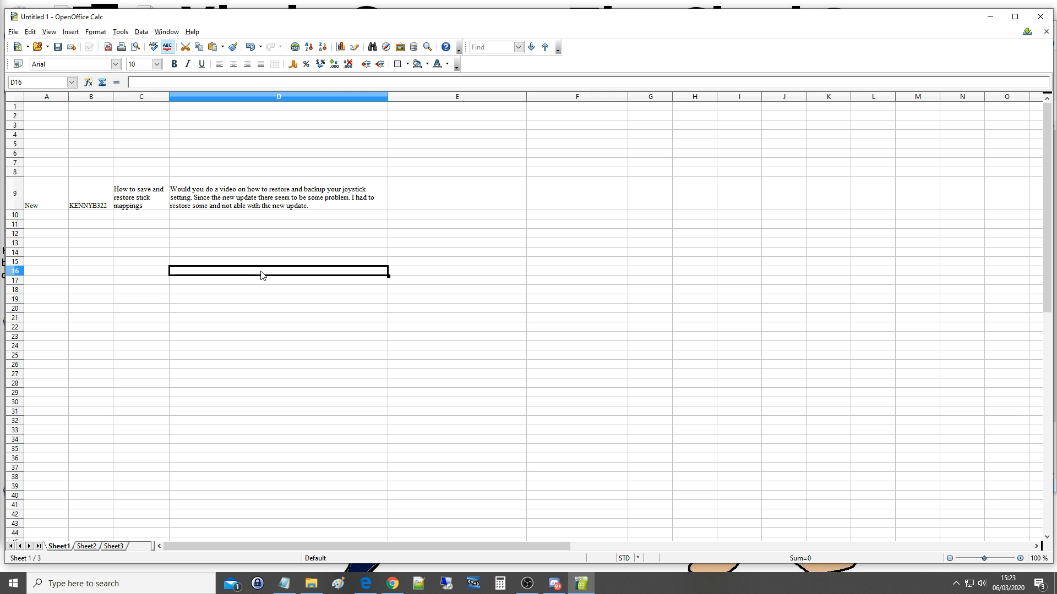
{"action": "type", "text": "a)"}
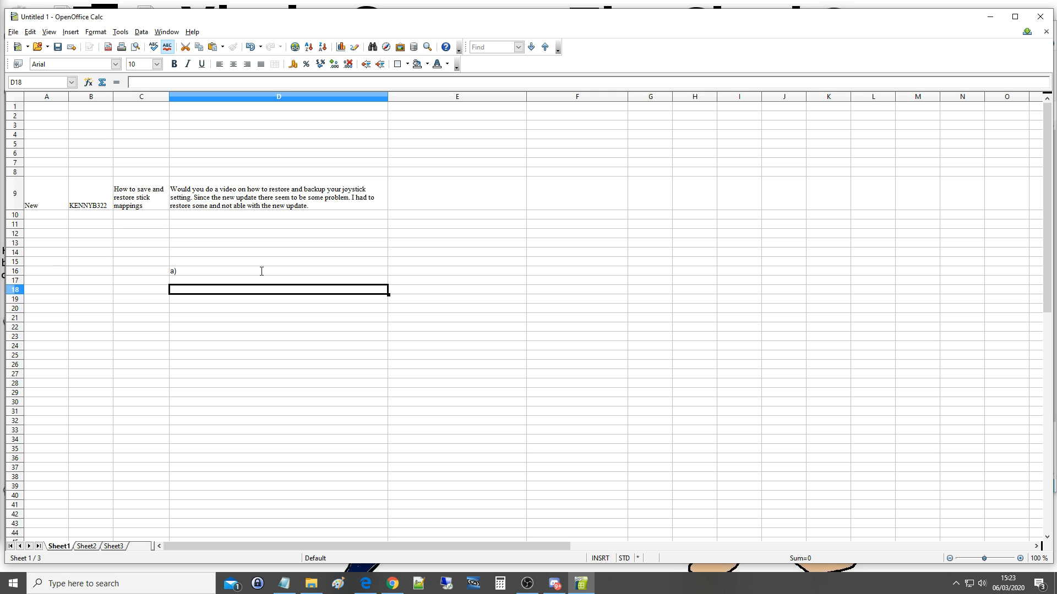
{"action": "type", "text": "b"}
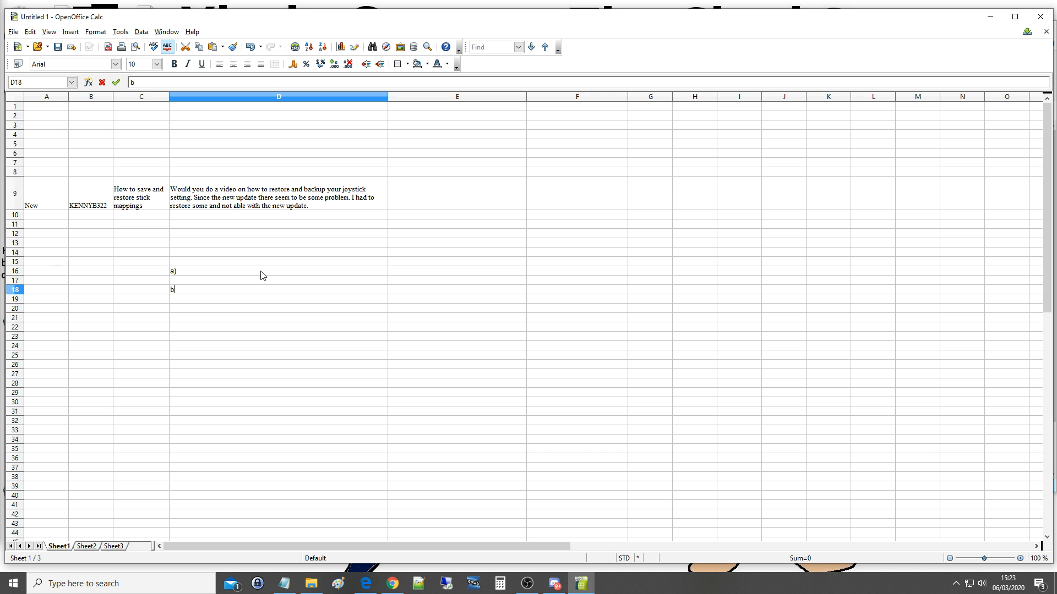
{"action": "type", "text": ")"}
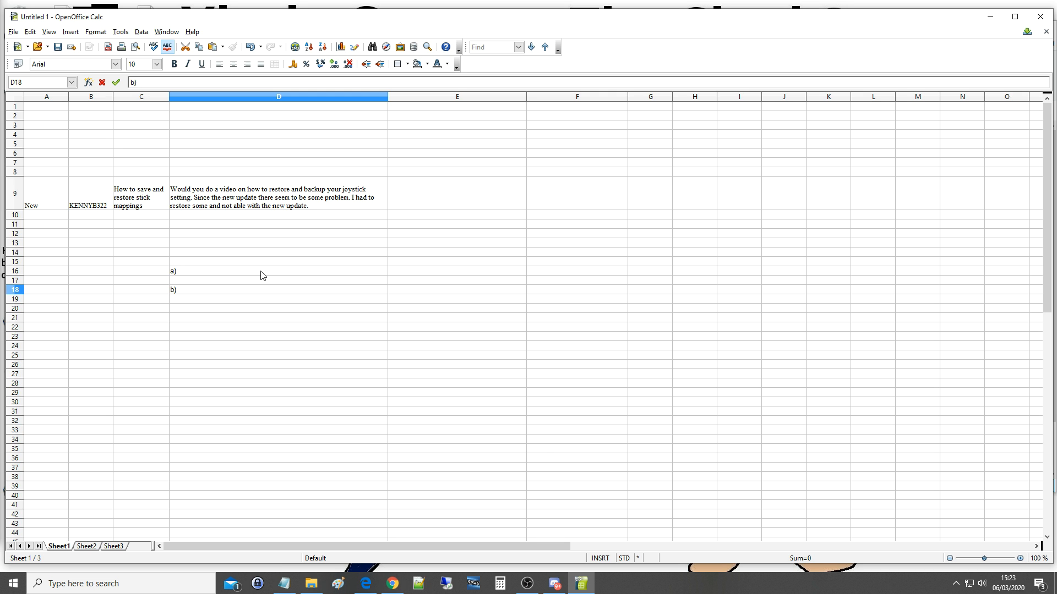
{"action": "left_click", "coordinate": [173, 289]}
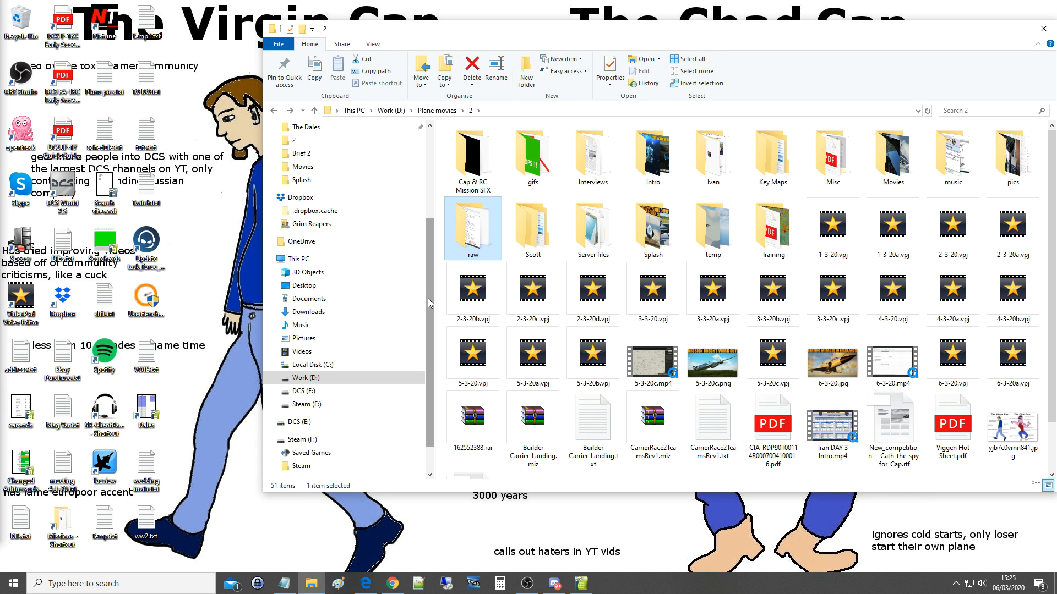
- Show the Steam (F:) drive with its Saved Games and Steam folders
{"action": "scroll", "scroll_direction": "down", "scroll_amount": 3}
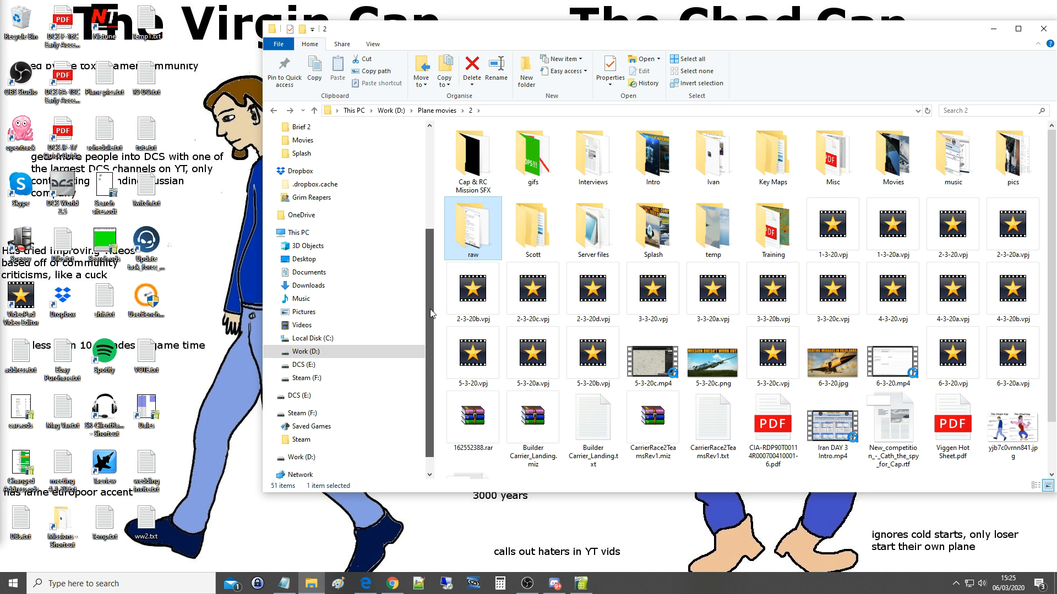
{"action": "mouse_move", "coordinate": [331, 339]}
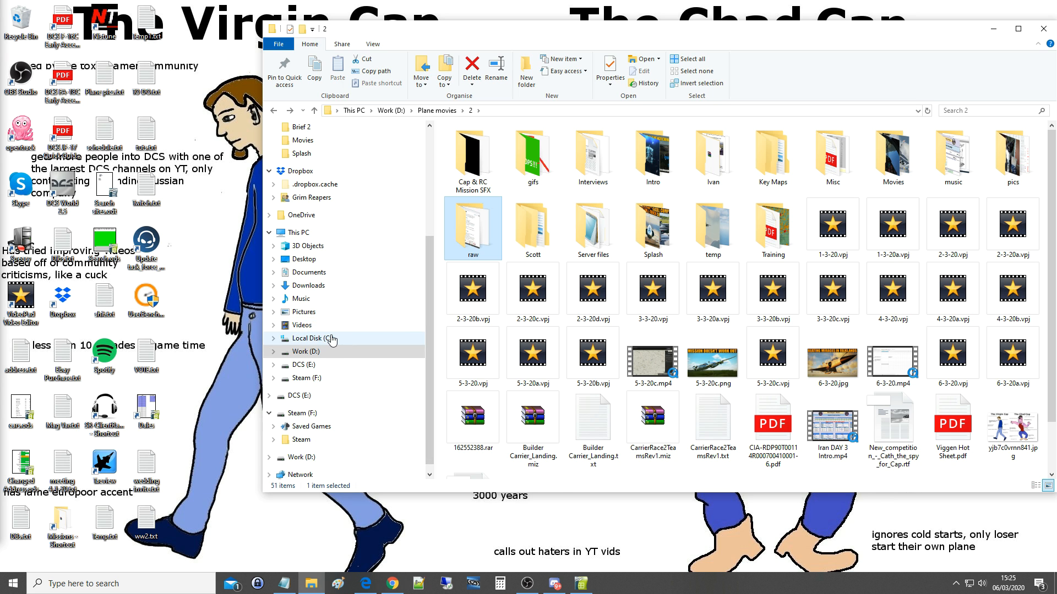
{"action": "mouse_move", "coordinate": [330, 364]}
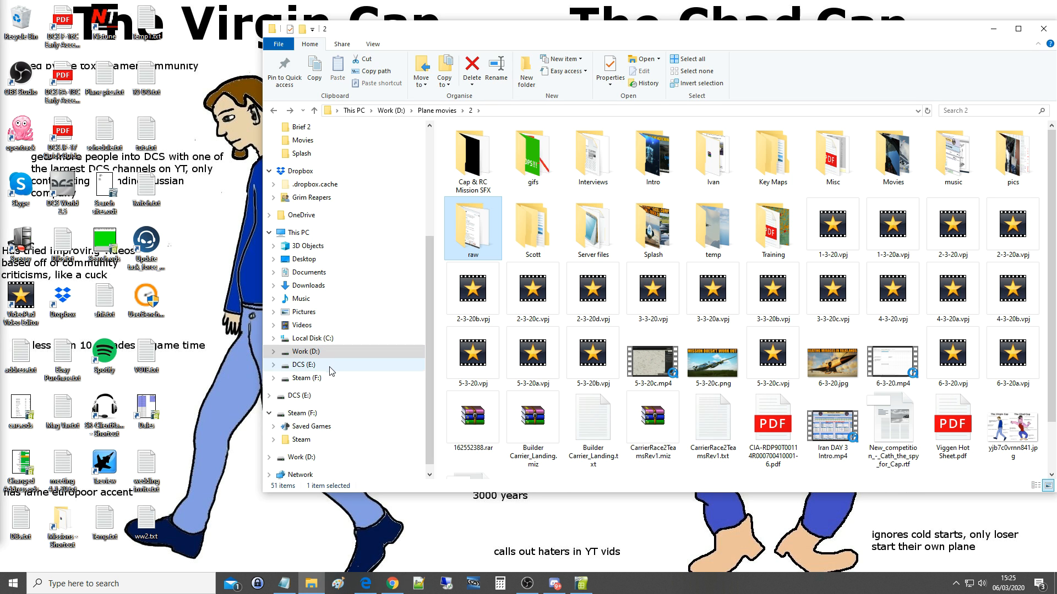
{"action": "left_click", "coordinate": [303, 378]}
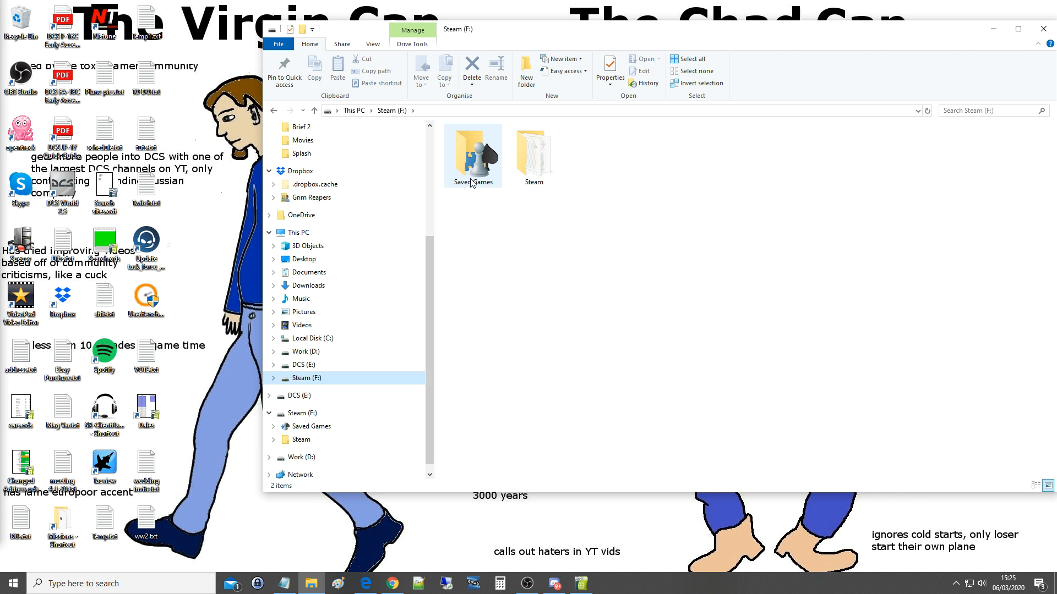
- Drill into Saved Games > DCS > Config > Input to list the aircraft folders
{"action": "double_click", "coordinate": [472, 152]}
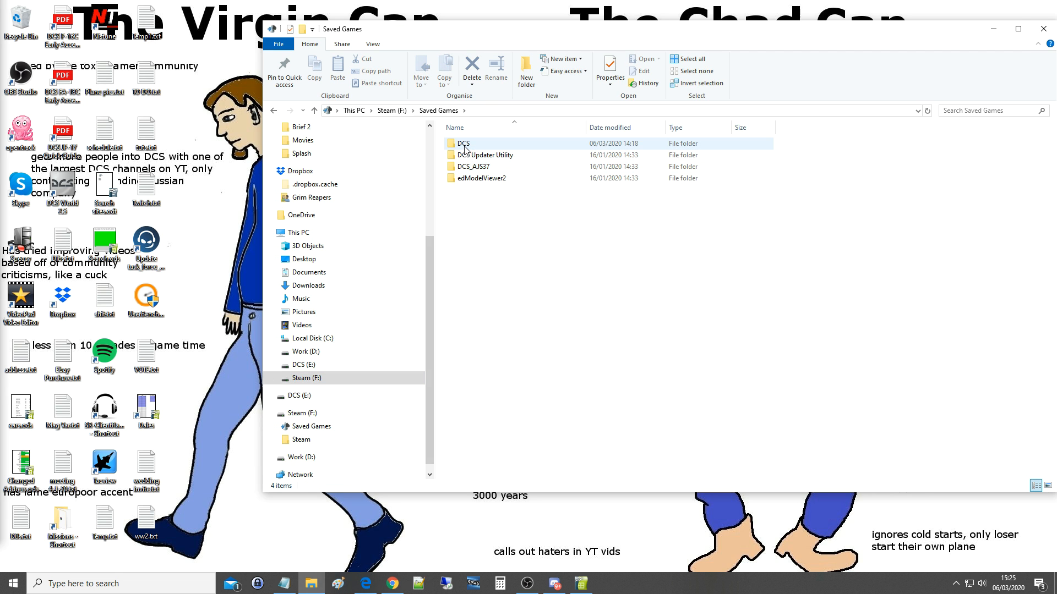
{"action": "double_click", "coordinate": [462, 144]}
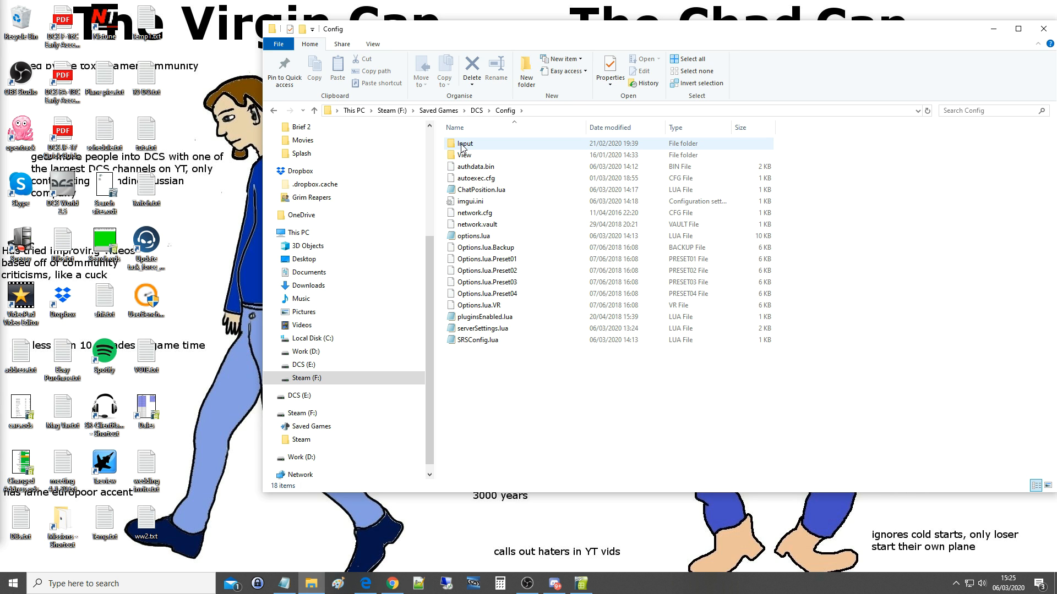
{"action": "mouse_move", "coordinate": [463, 151]}
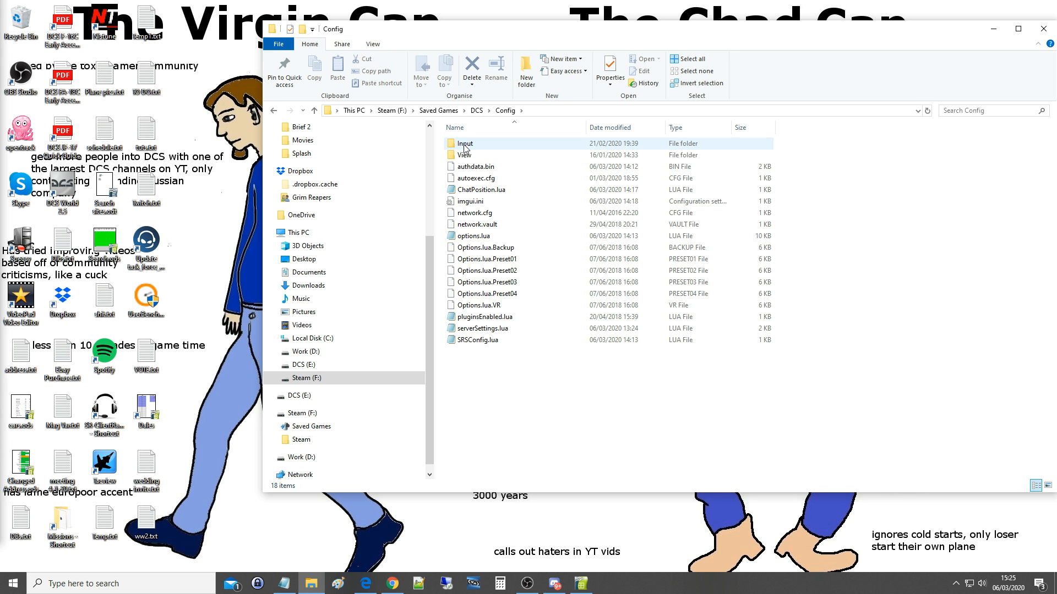
{"action": "double_click", "coordinate": [465, 143]}
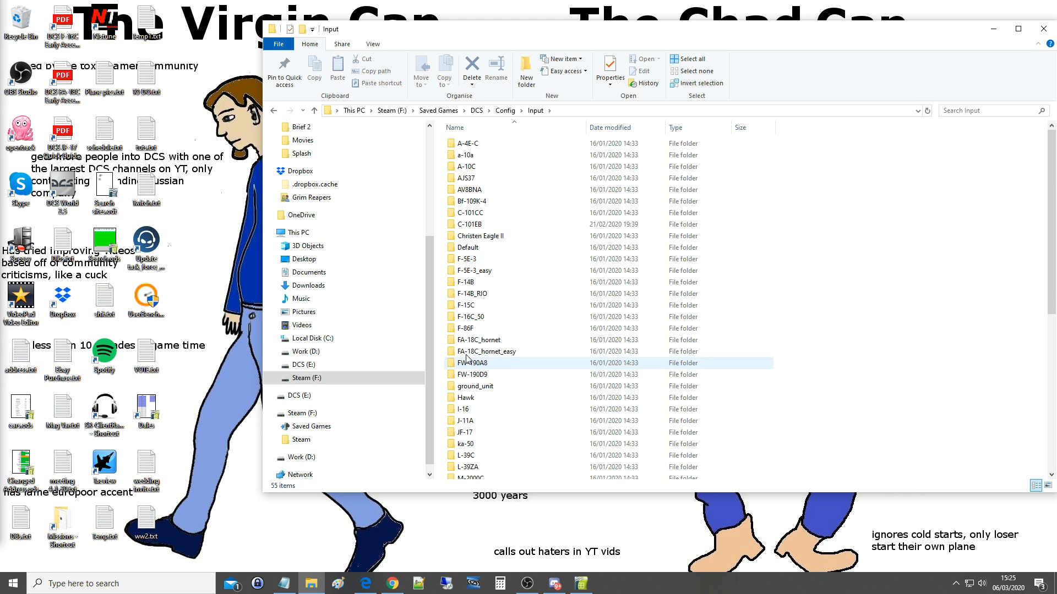
- Inspect the three C-101CC joystick profiles (pedals, X-56 stick, throttle), then return to C-101CC
{"action": "left_click", "coordinate": [472, 212]}
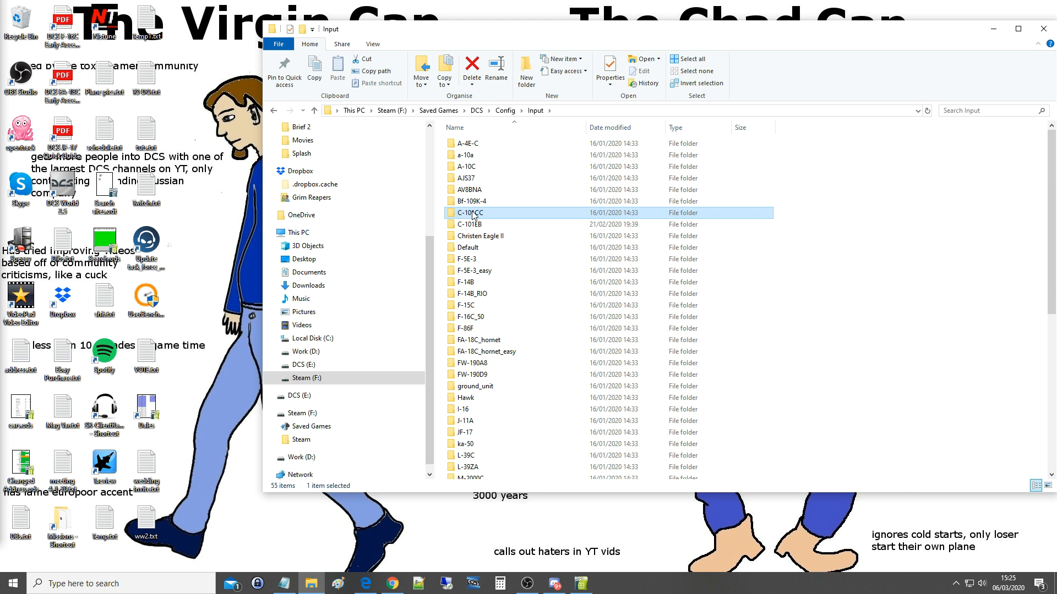
{"action": "double_click", "coordinate": [469, 212]}
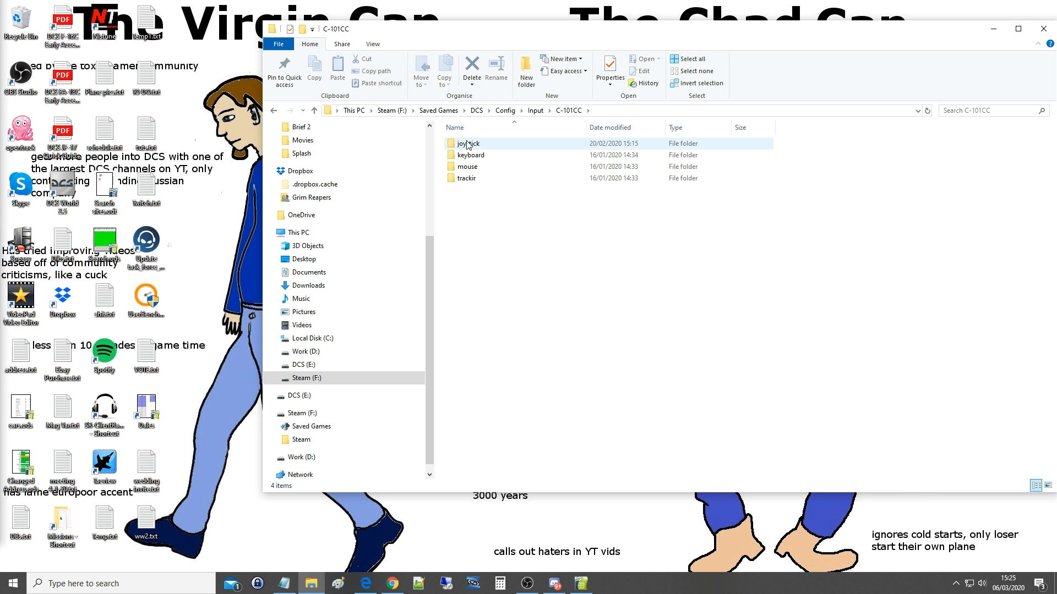
{"action": "double_click", "coordinate": [468, 143]}
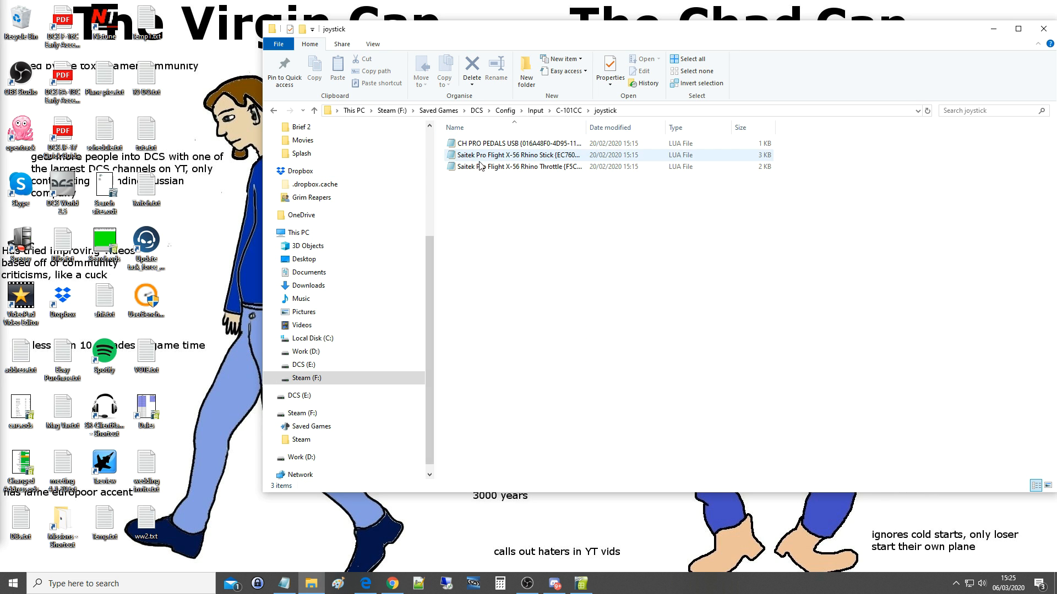
{"action": "left_click", "coordinate": [512, 143]}
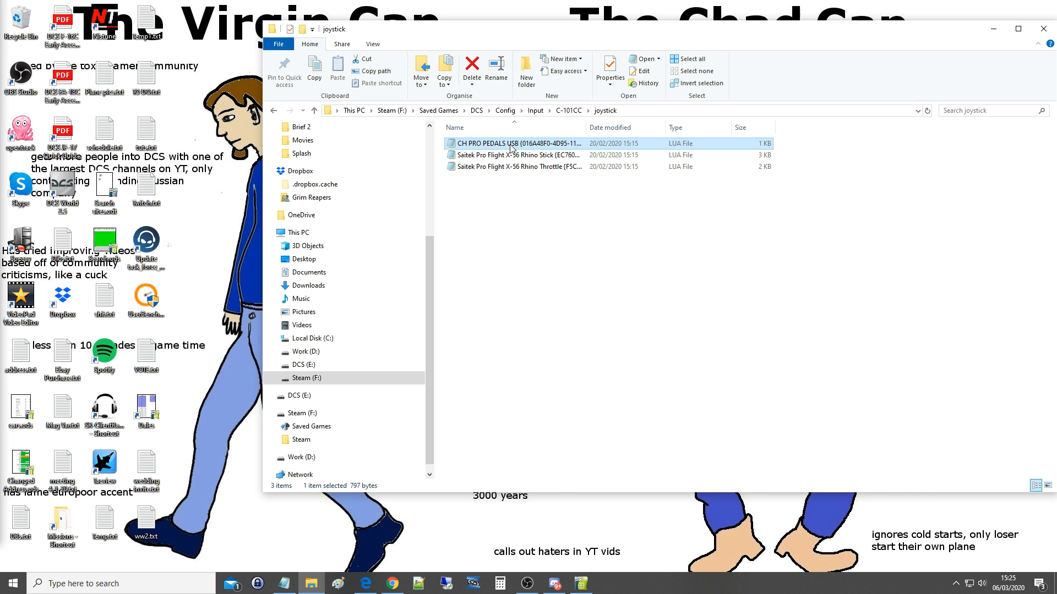
{"action": "left_click", "coordinate": [514, 155]}
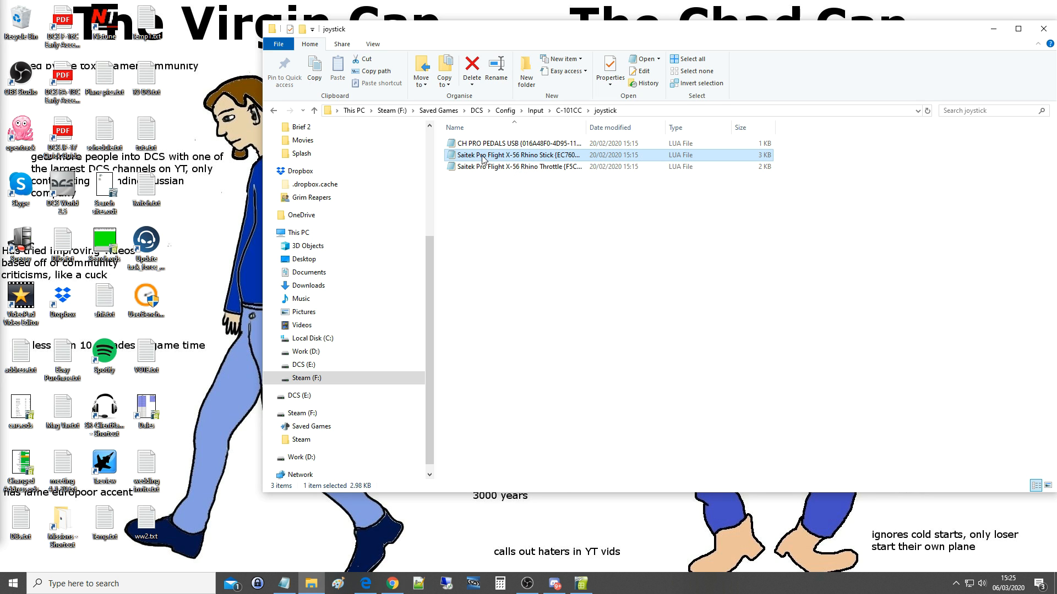
{"action": "left_click", "coordinate": [513, 167]}
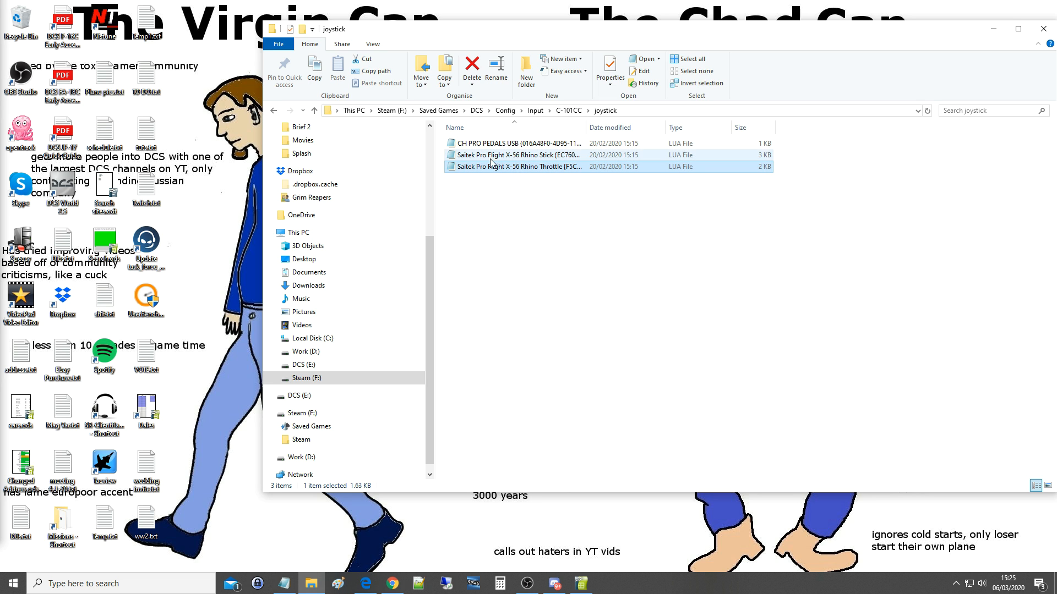
{"action": "left_click", "coordinate": [275, 111]}
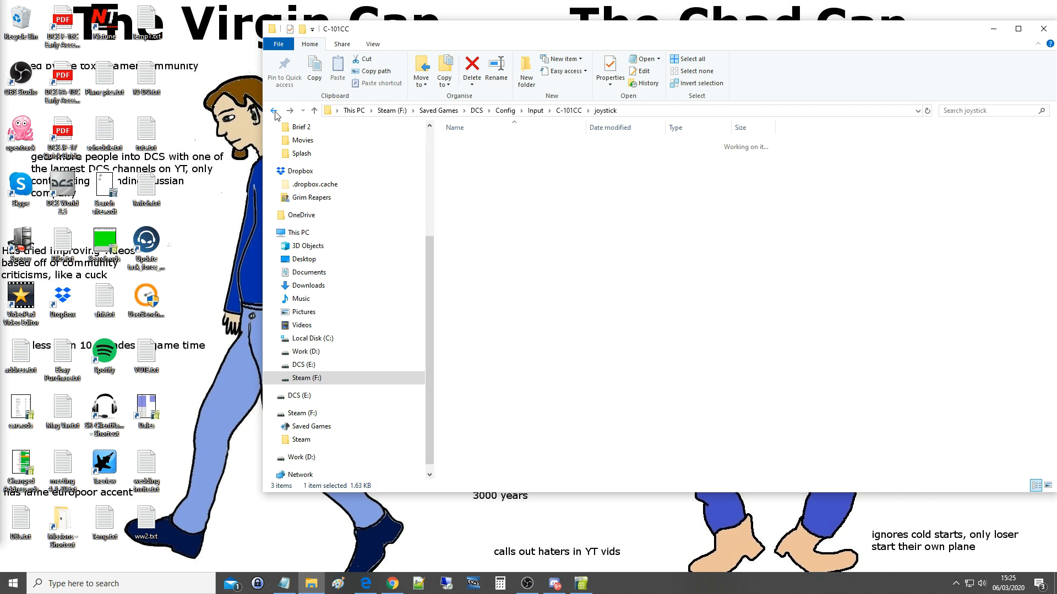
{"action": "left_click", "coordinate": [274, 110]}
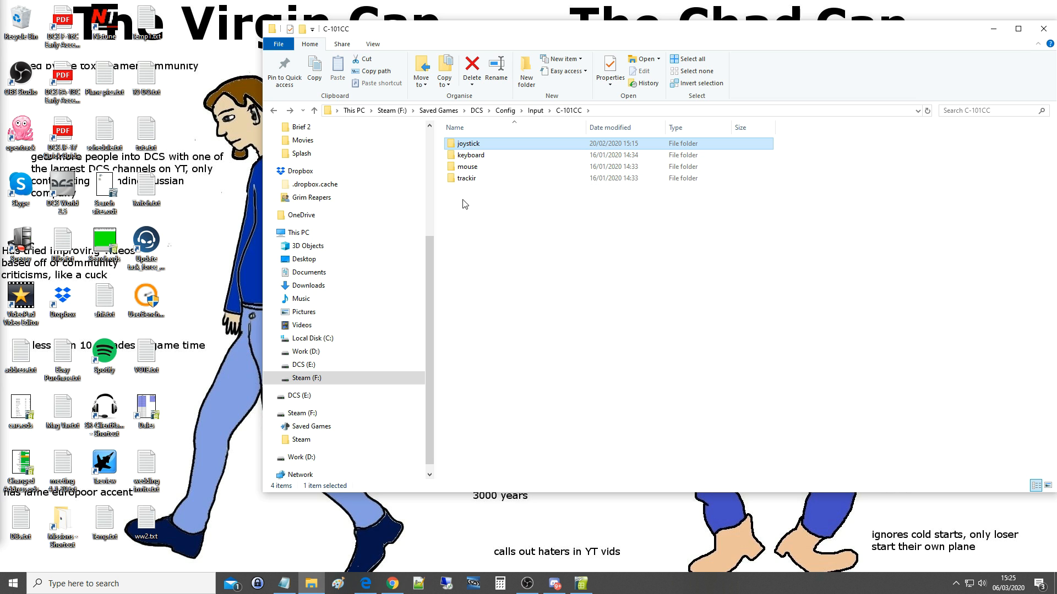
- Paste the copied Input folder into the Work (D:) drive
{"action": "left_click", "coordinate": [273, 110]}
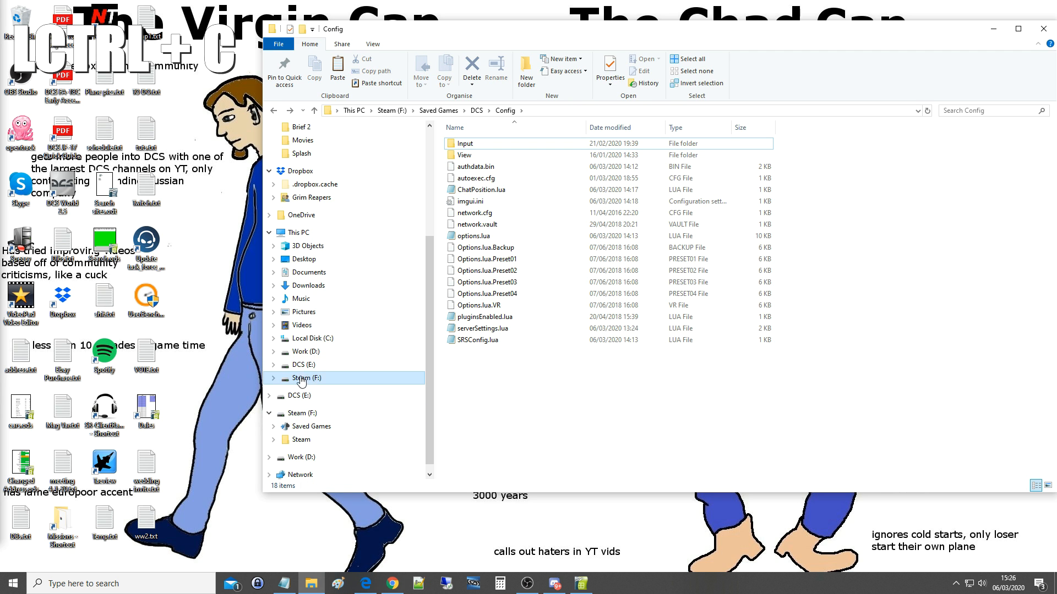
{"action": "left_click", "coordinate": [304, 352]}
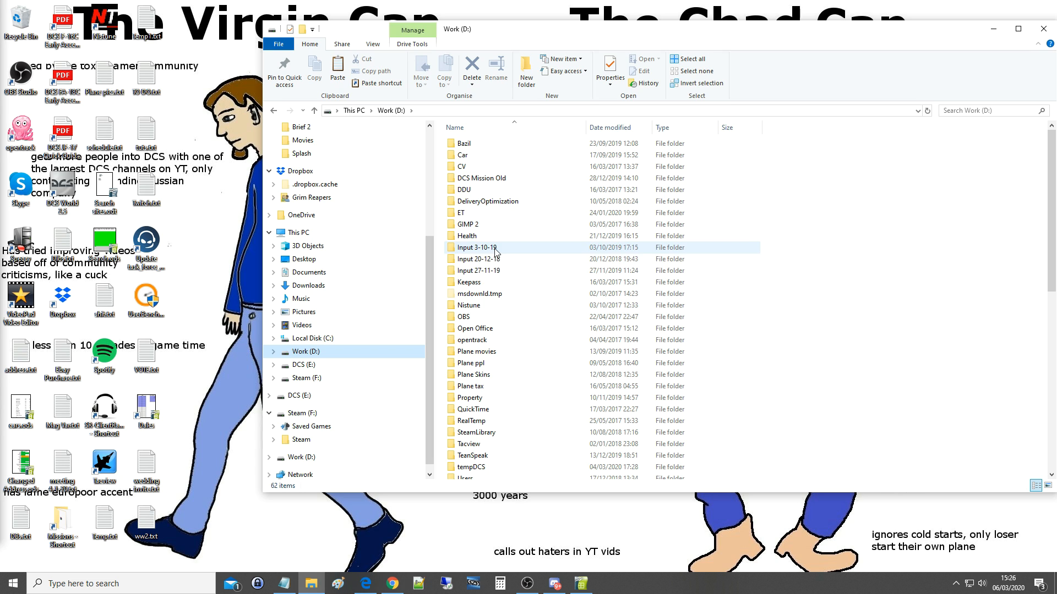
{"action": "left_click", "coordinate": [478, 271]}
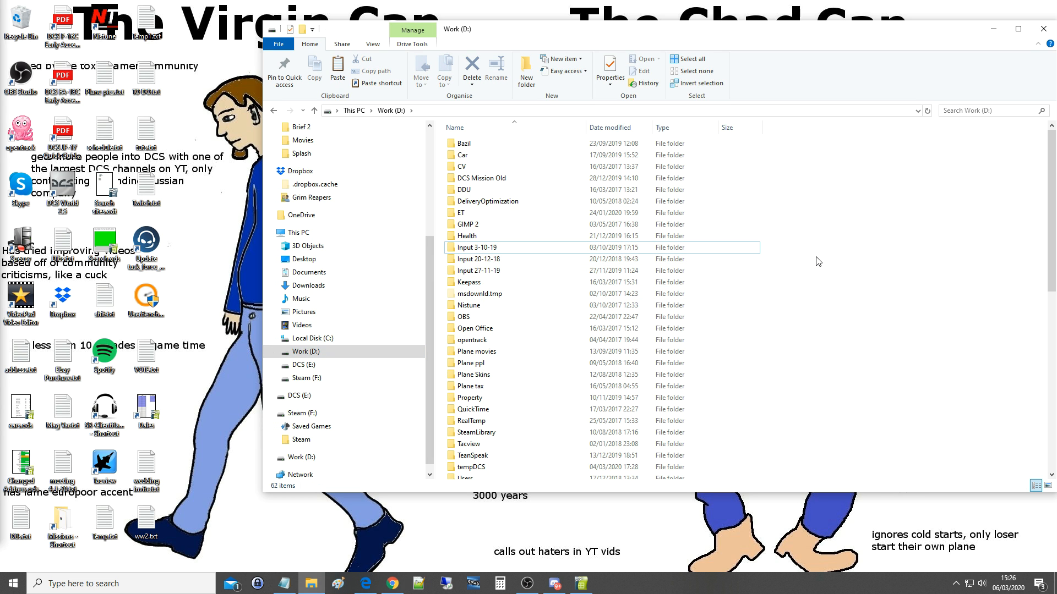
{"action": "key", "text": "ctrl+v"}
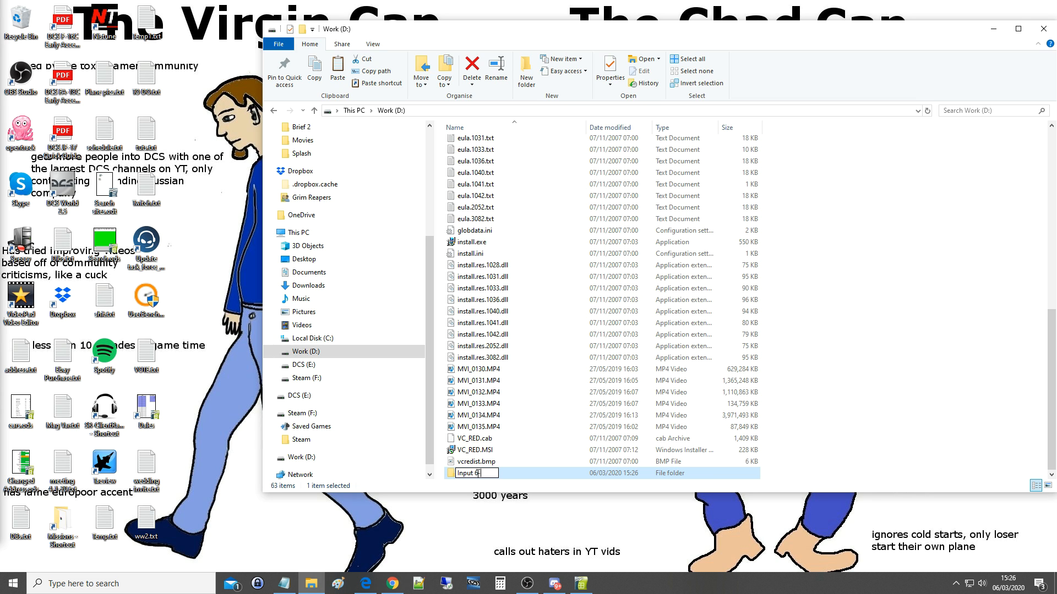
- Rename the pasted copy to Input 6-3-20
{"action": "type", "text": "r3-20"}
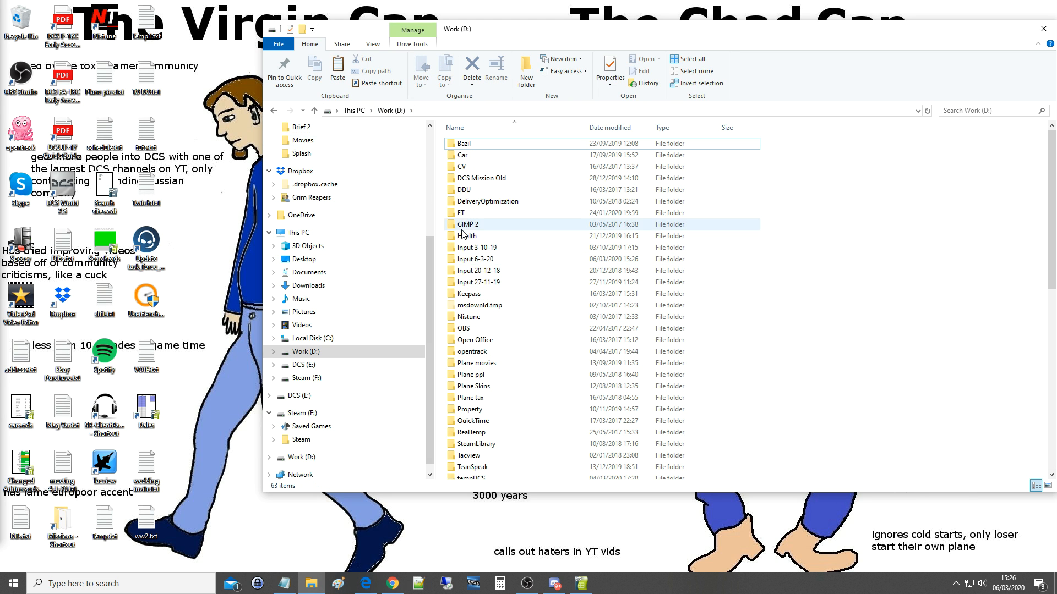
{"action": "left_click", "coordinate": [479, 271]}
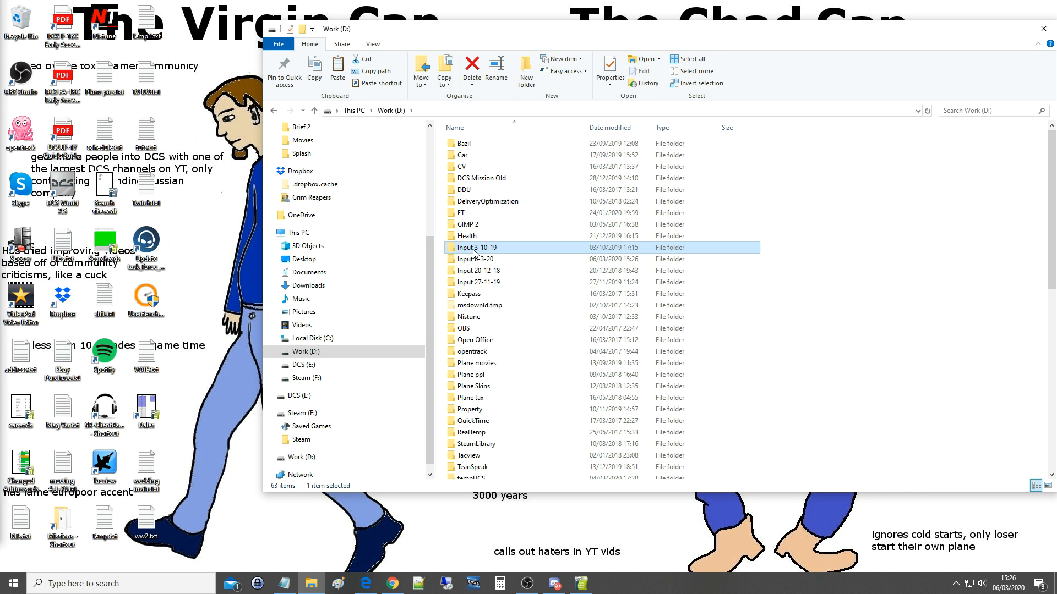
{"action": "left_click", "coordinate": [474, 260]}
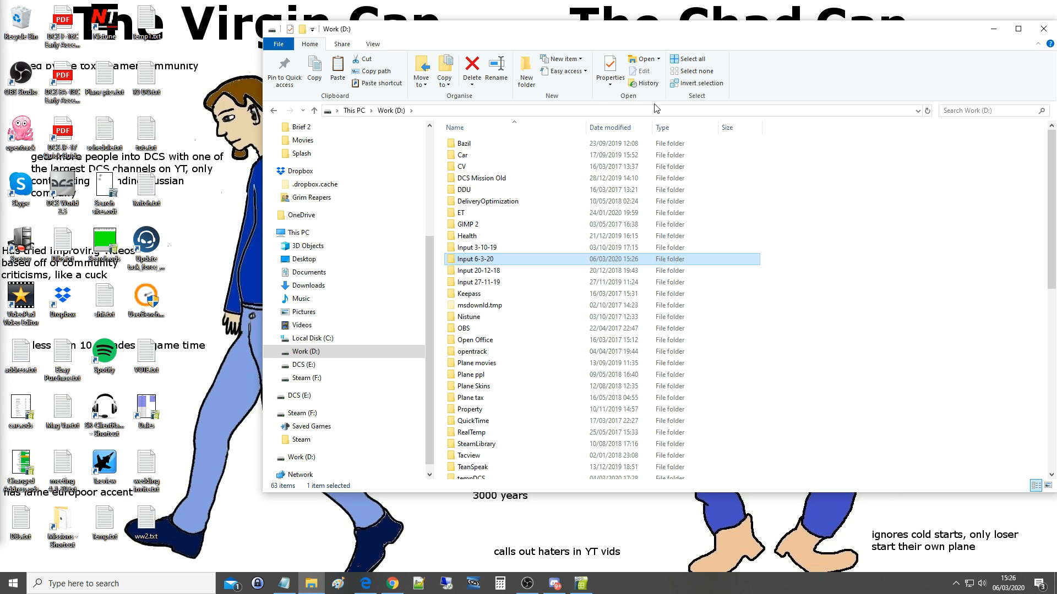
{"action": "mouse_move", "coordinate": [274, 111]}
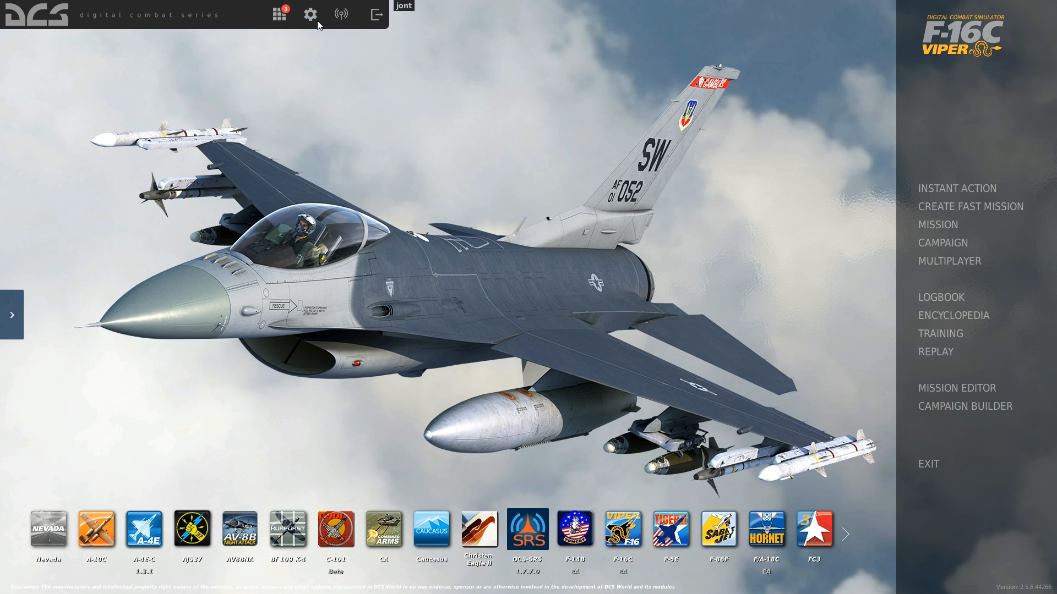
- Open DCS Options on the Controls page and dismiss the 'Do you know' tip
{"action": "left_click", "coordinate": [309, 13]}
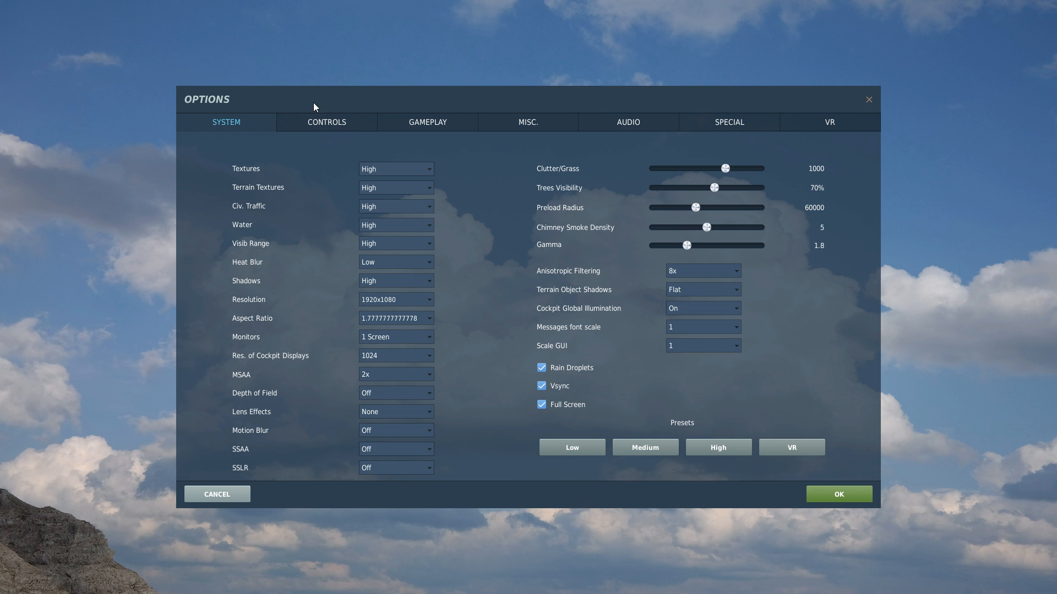
{"action": "left_click", "coordinate": [326, 122]}
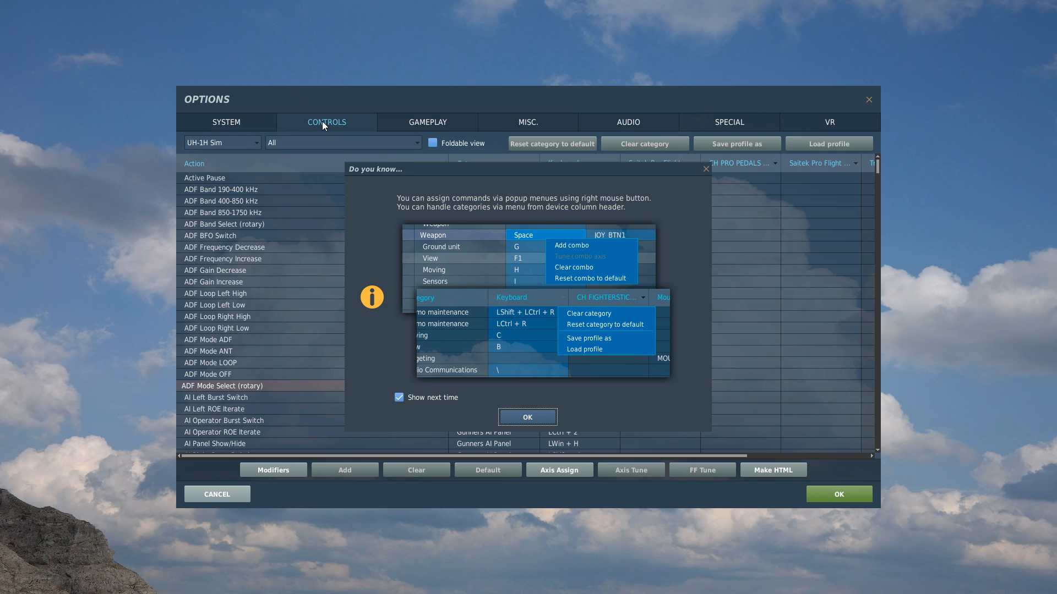
{"action": "mouse_move", "coordinate": [573, 417]}
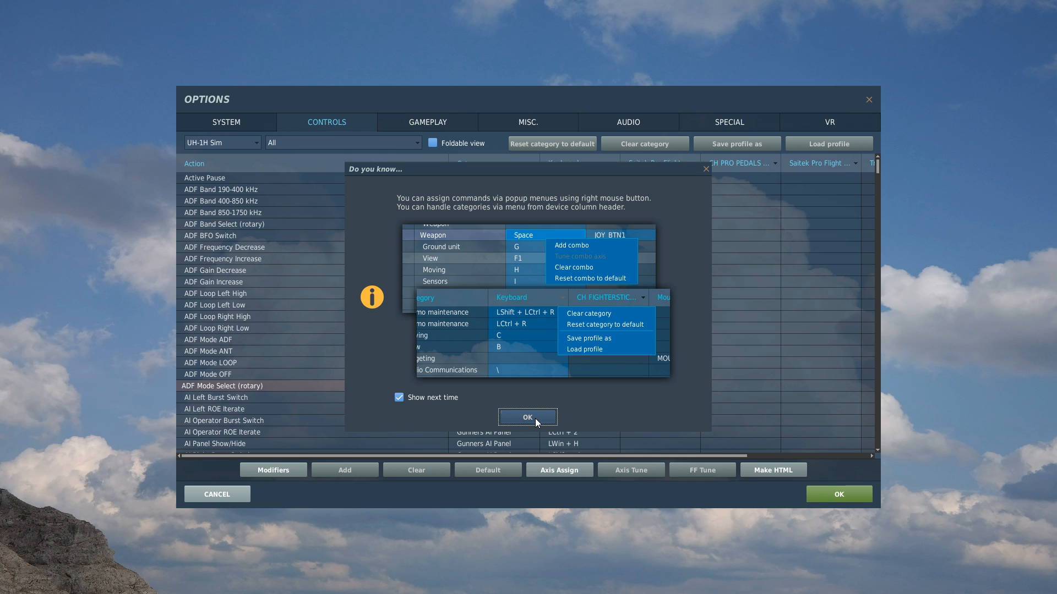
{"action": "left_click", "coordinate": [527, 417]}
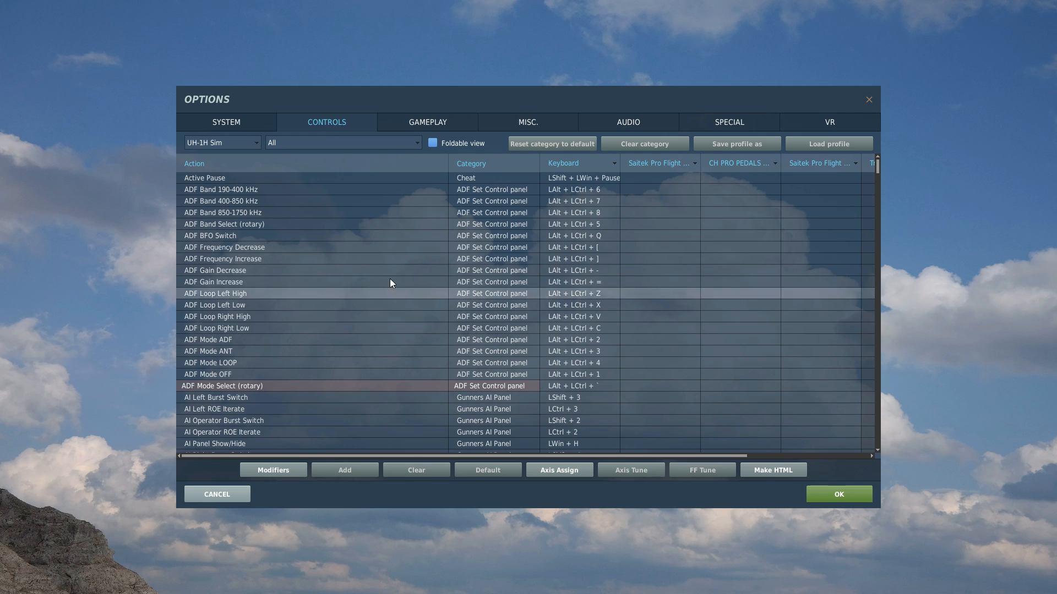
{"action": "mouse_move", "coordinate": [283, 211]}
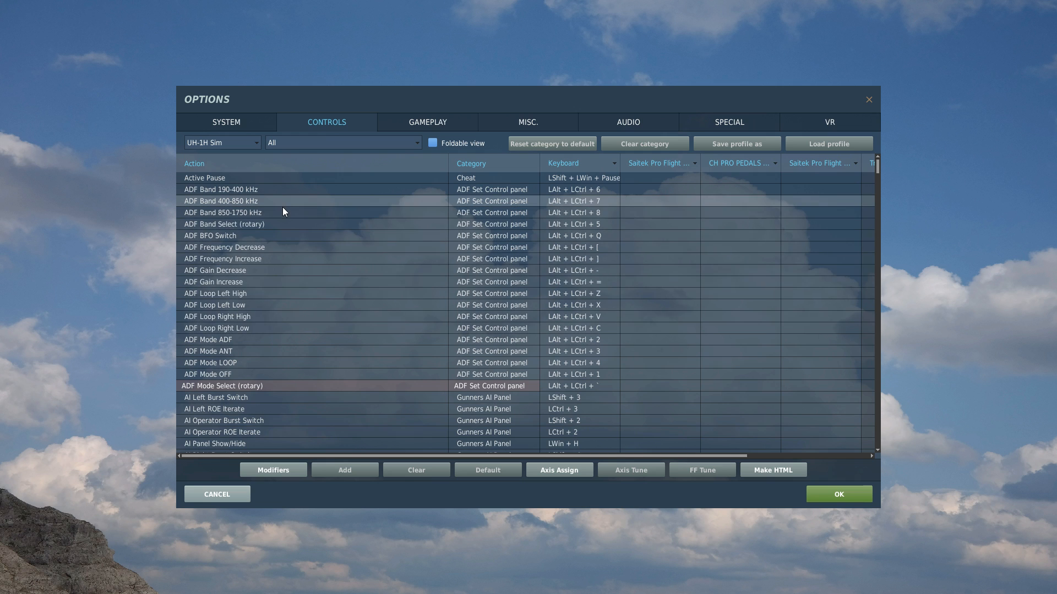
- Switch the bindings to Su-33 and open the first Saitek column's profile menu
{"action": "left_click", "coordinate": [222, 142]}
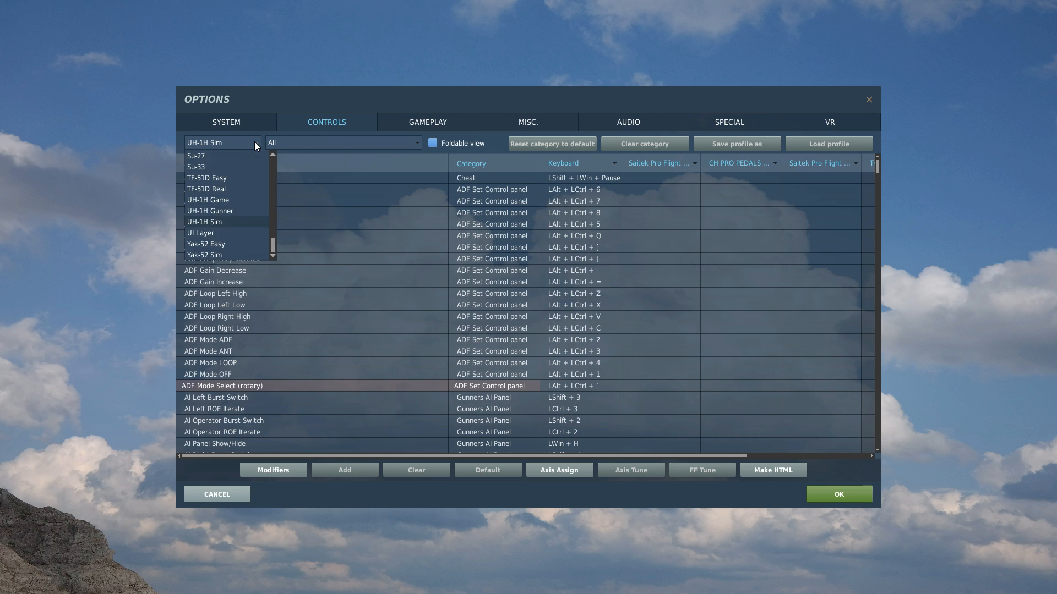
{"action": "left_click", "coordinate": [195, 166]}
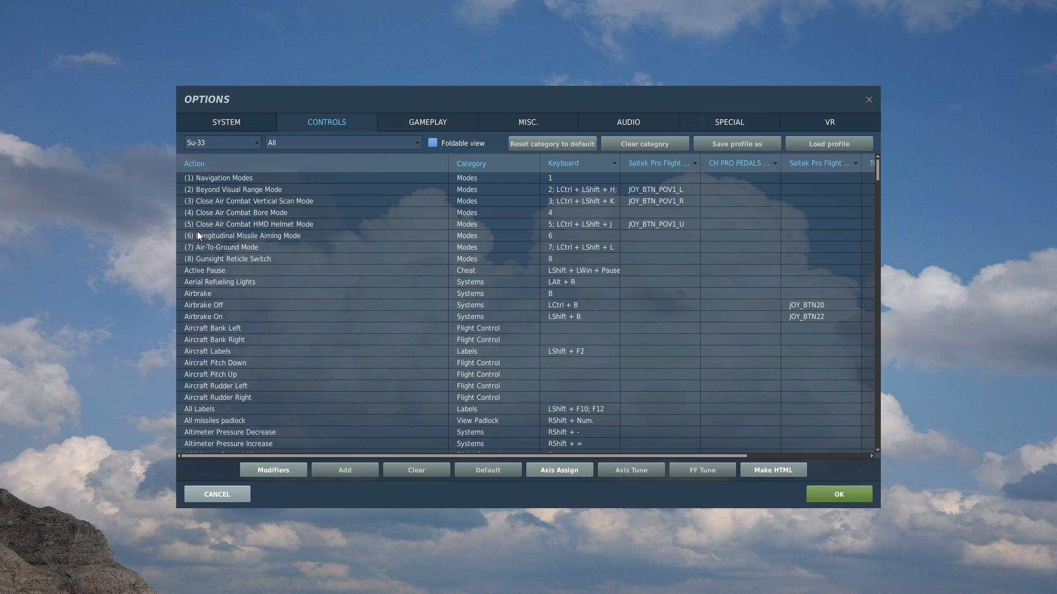
{"action": "left_click", "coordinate": [561, 282]}
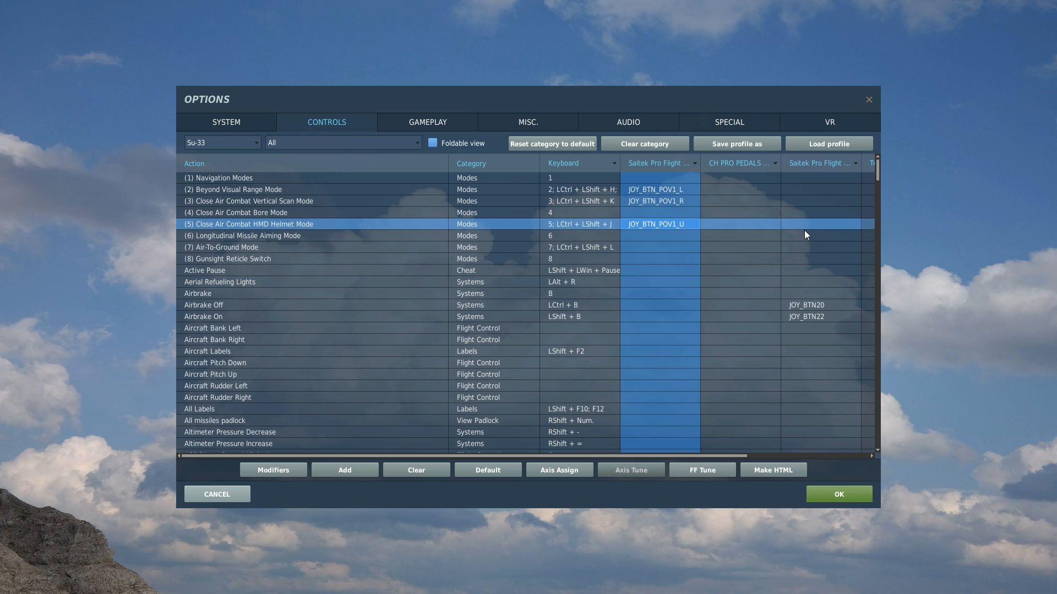
{"action": "left_click", "coordinate": [738, 195]}
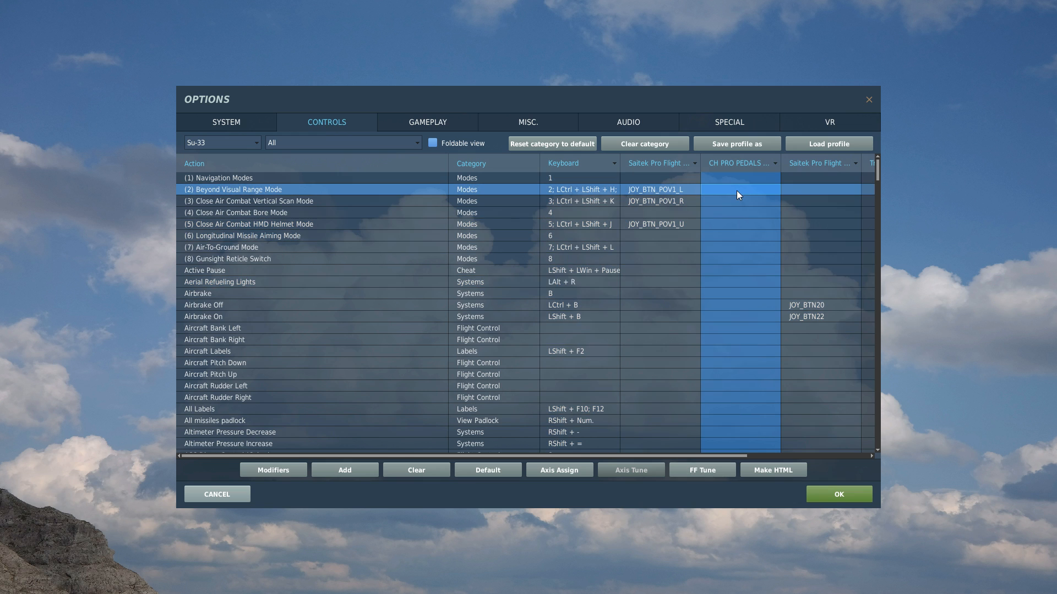
{"action": "left_click", "coordinate": [236, 213]}
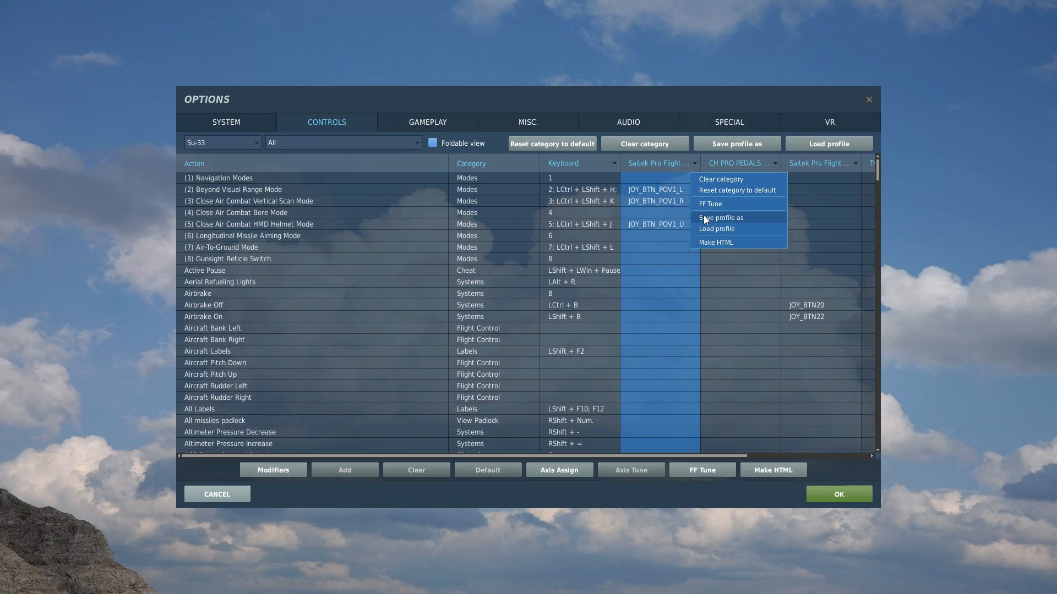
- Save the Saitek bindings as Left HOTAS Su-33.diff.lua in D:\Input 6-3-20
{"action": "left_click", "coordinate": [721, 218]}
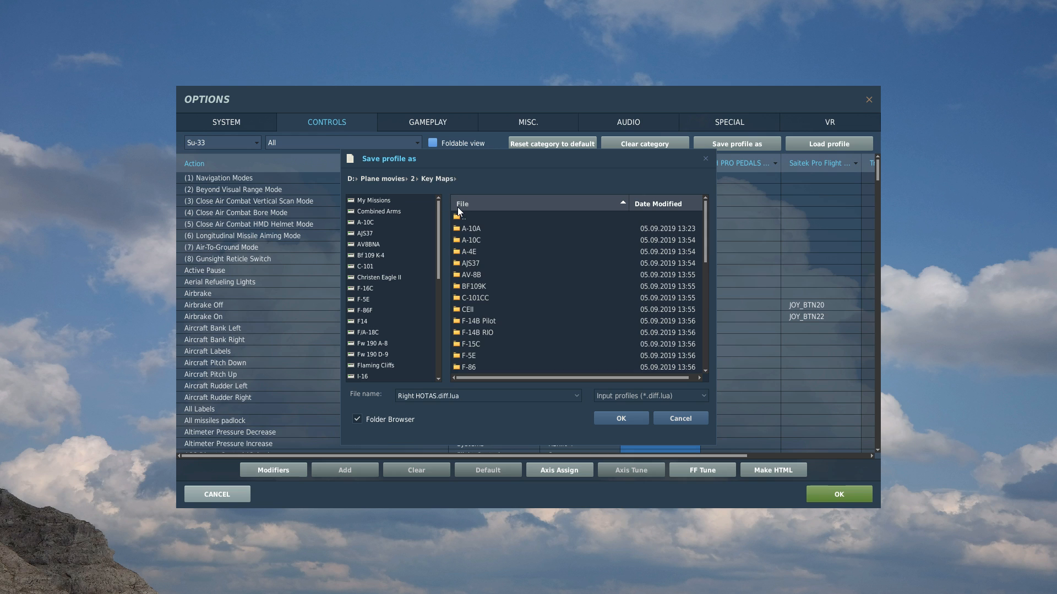
{"action": "mouse_move", "coordinate": [448, 178]}
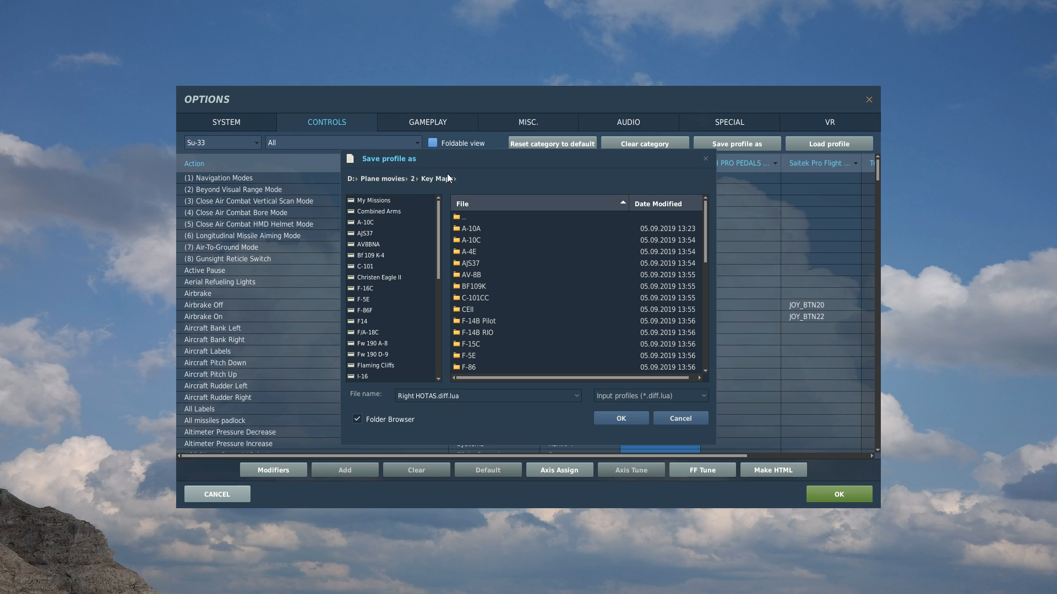
{"action": "scroll", "scroll_direction": "down", "scroll_amount": 3}
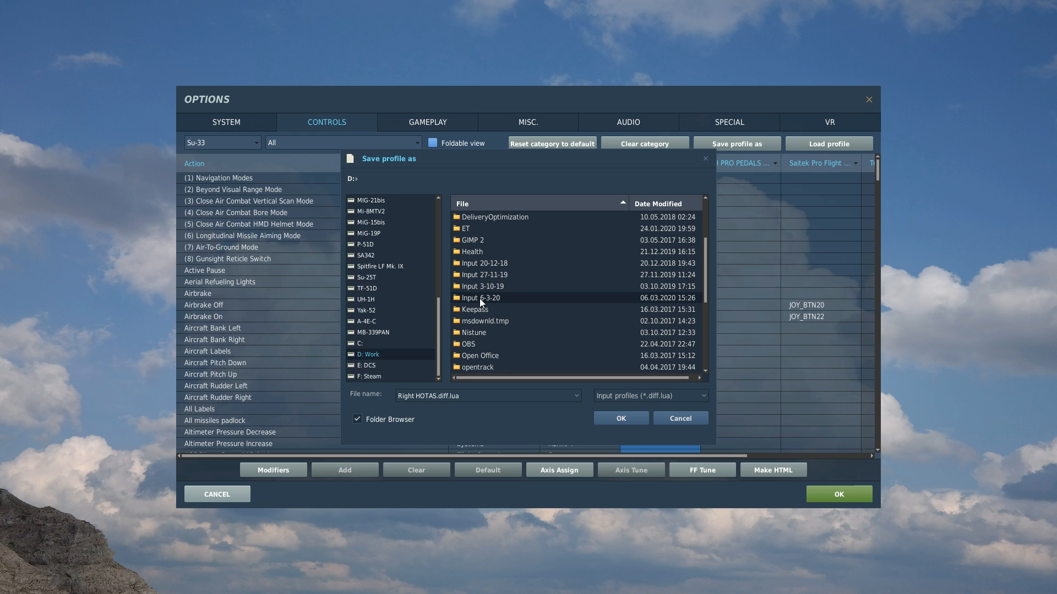
{"action": "double_click", "coordinate": [482, 297]}
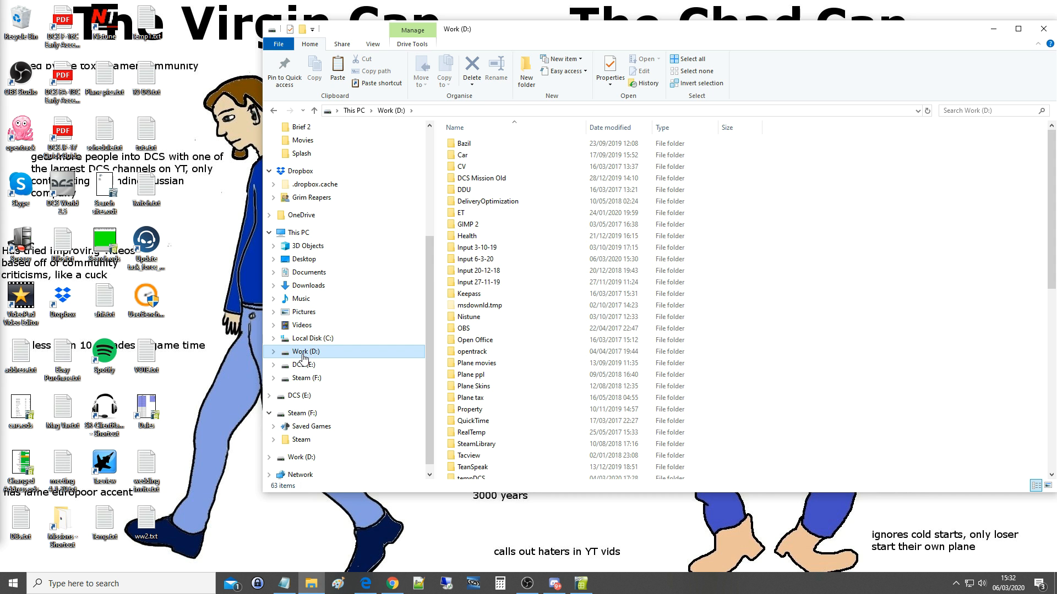
- Open Left HOTAS Su-33.diff.lua from Input 6-3-20 and scroll through its axis settings
{"action": "double_click", "coordinate": [476, 259]}
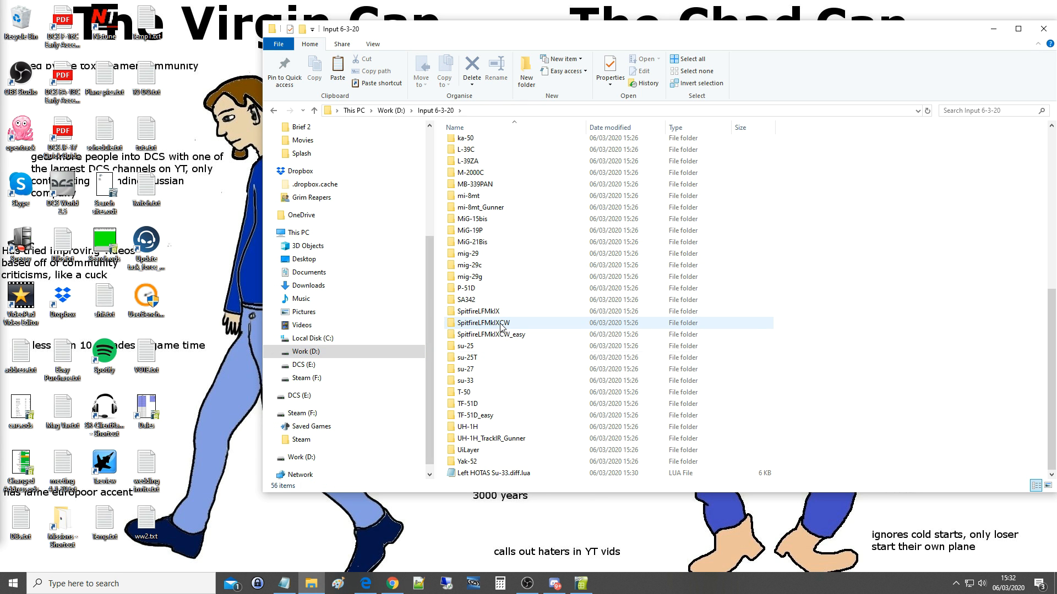
{"action": "left_click", "coordinate": [496, 473]}
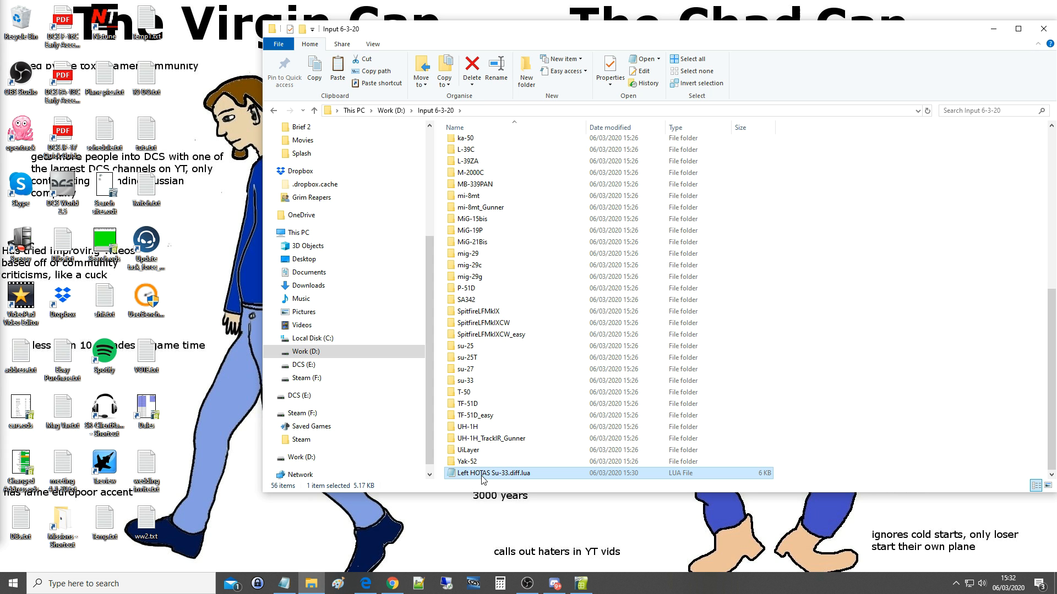
{"action": "double_click", "coordinate": [492, 472]}
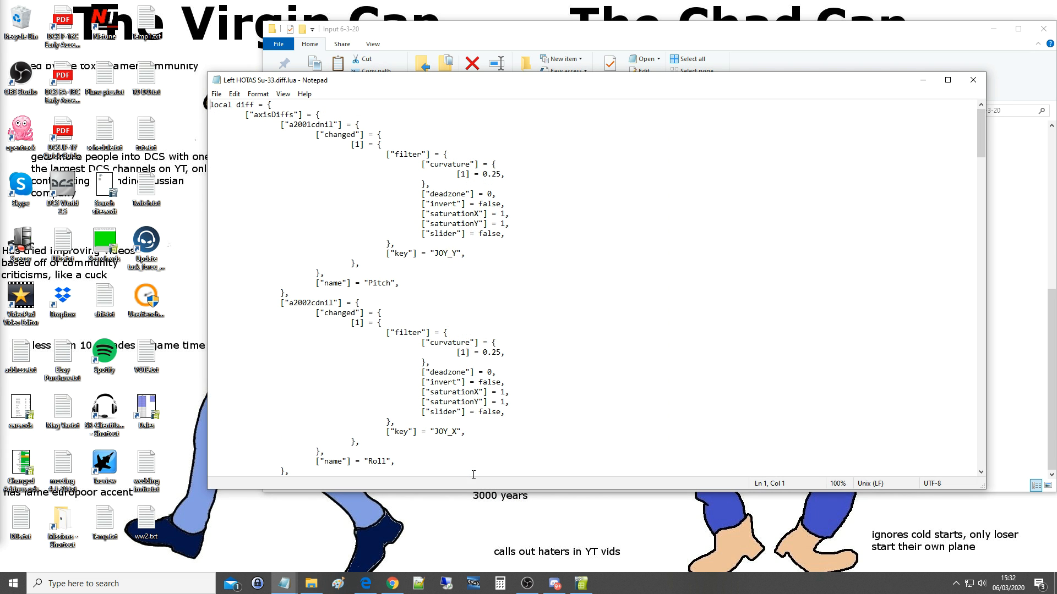
{"action": "scroll", "scroll_direction": "down", "scroll_amount": 3}
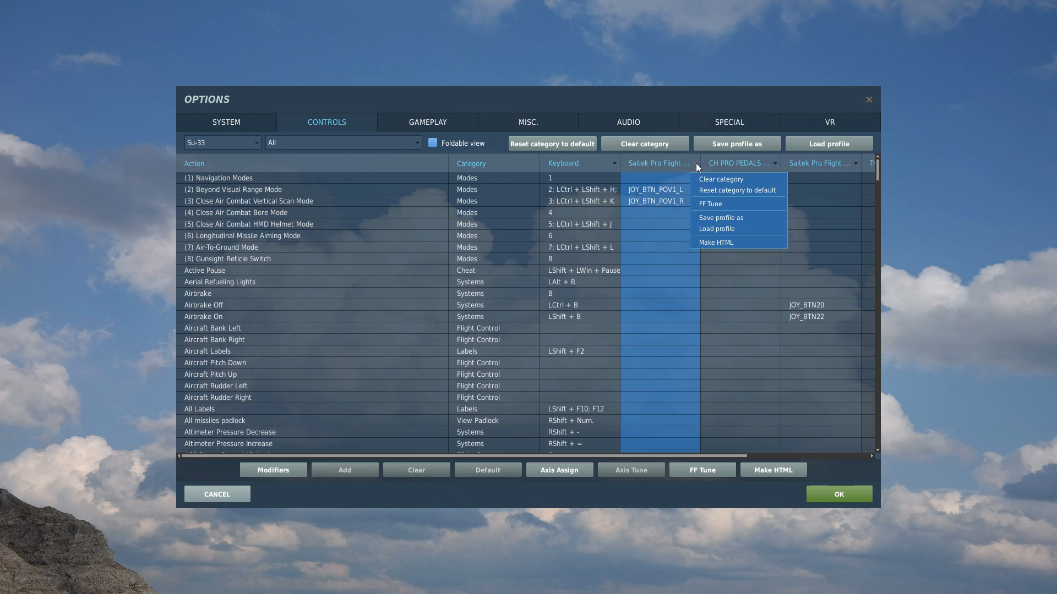
- Load Left HOTAS Su-33.diff.lua into the Saitek column and check the JOY_BTN_POV1_U binding
{"action": "left_click", "coordinate": [716, 229]}
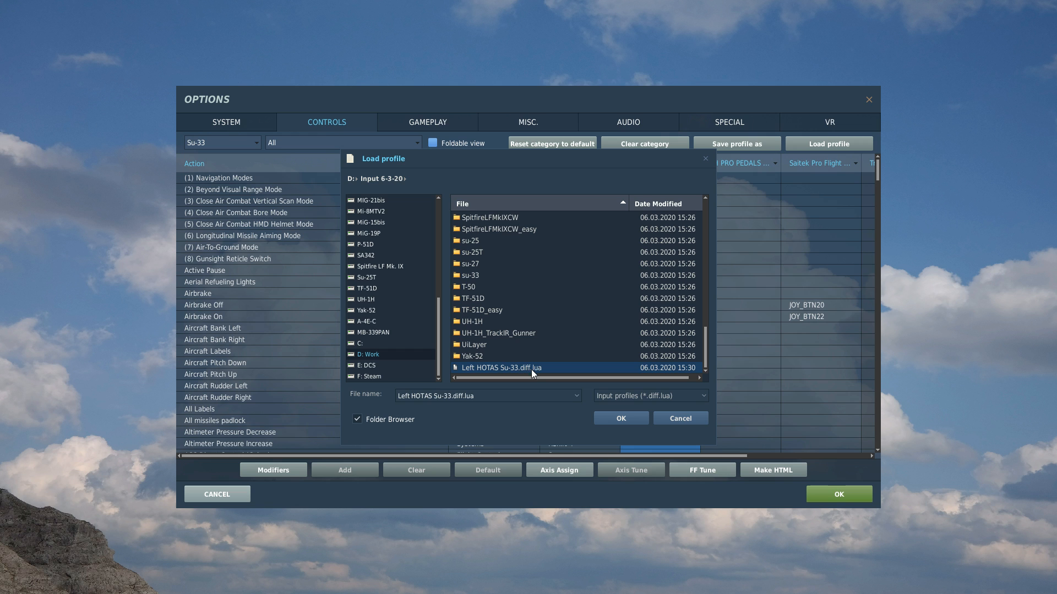
{"action": "left_click", "coordinate": [618, 419]}
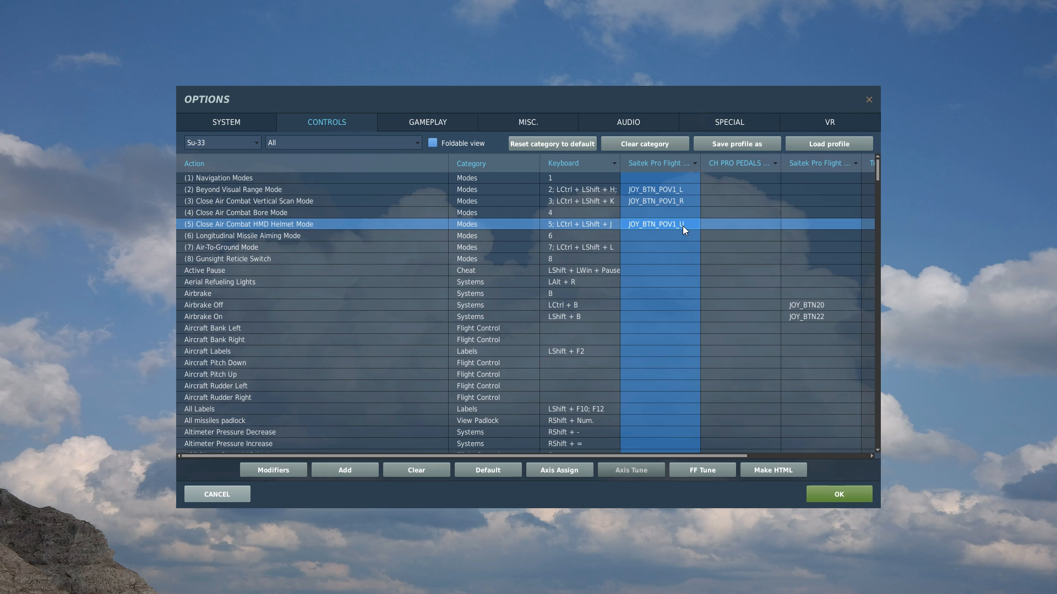
{"action": "left_click", "coordinate": [222, 142]}
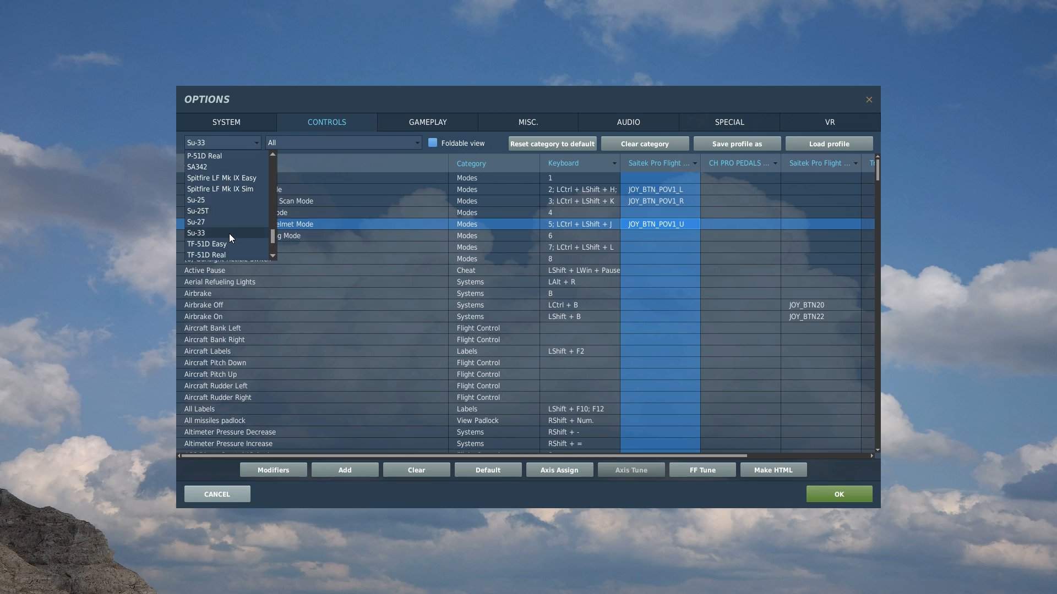